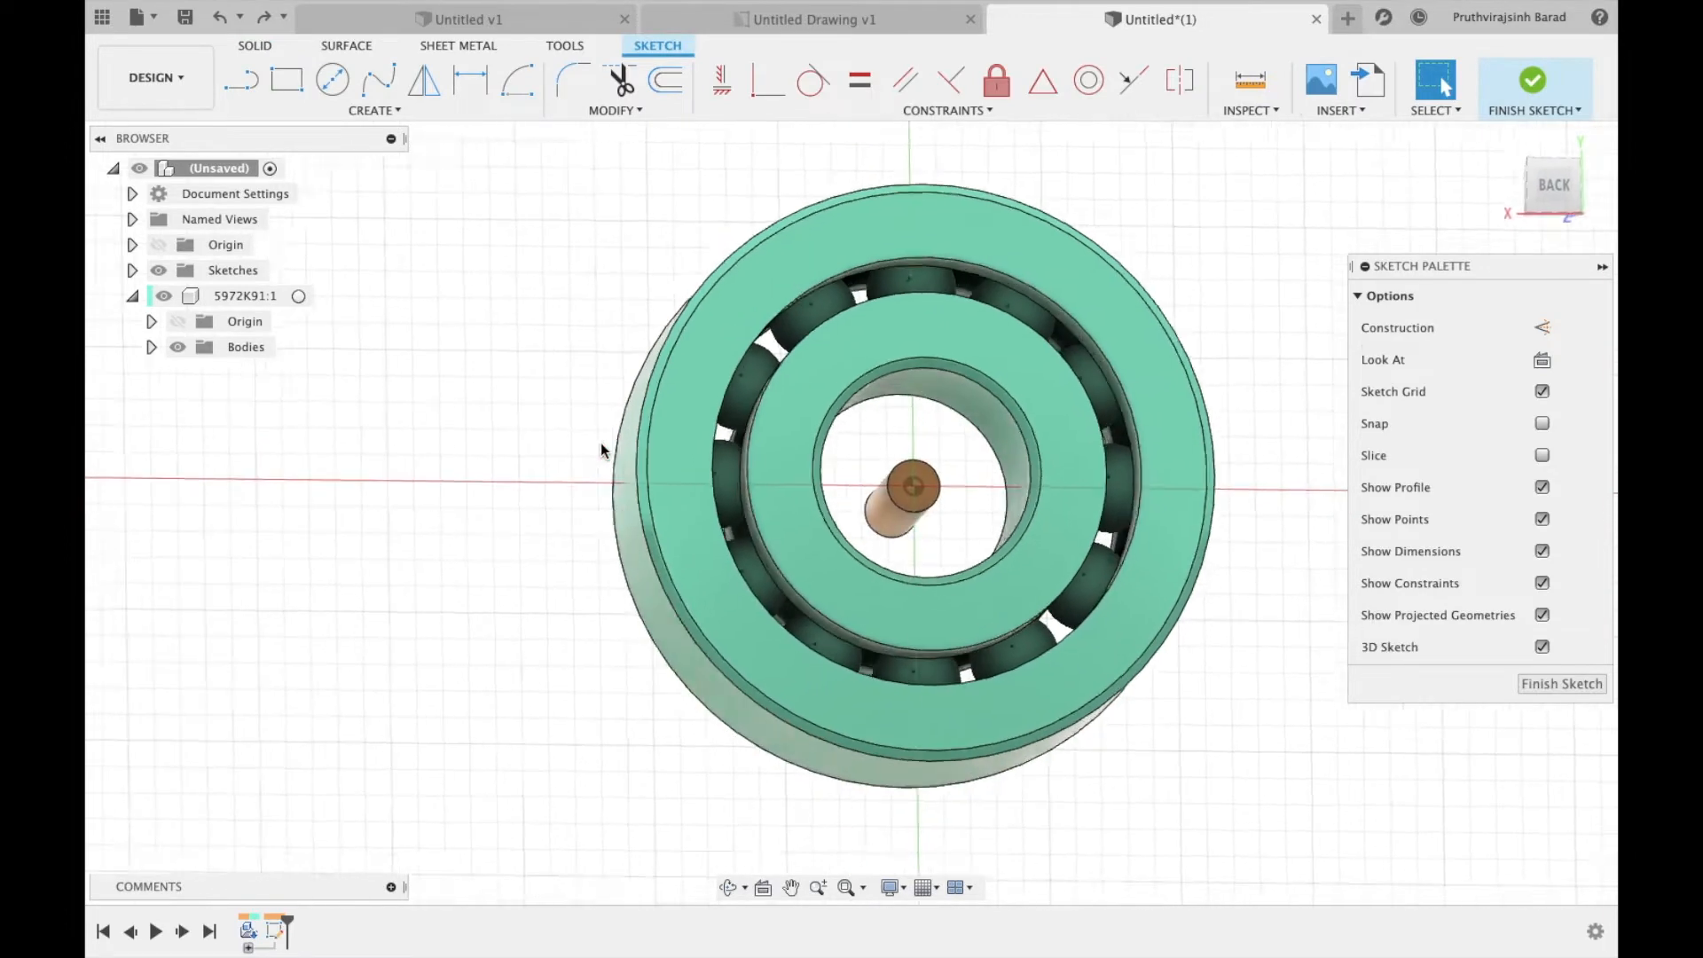
Step: Finish the bearing sketch and start an As-built Joint between the components
right_click(245, 372)
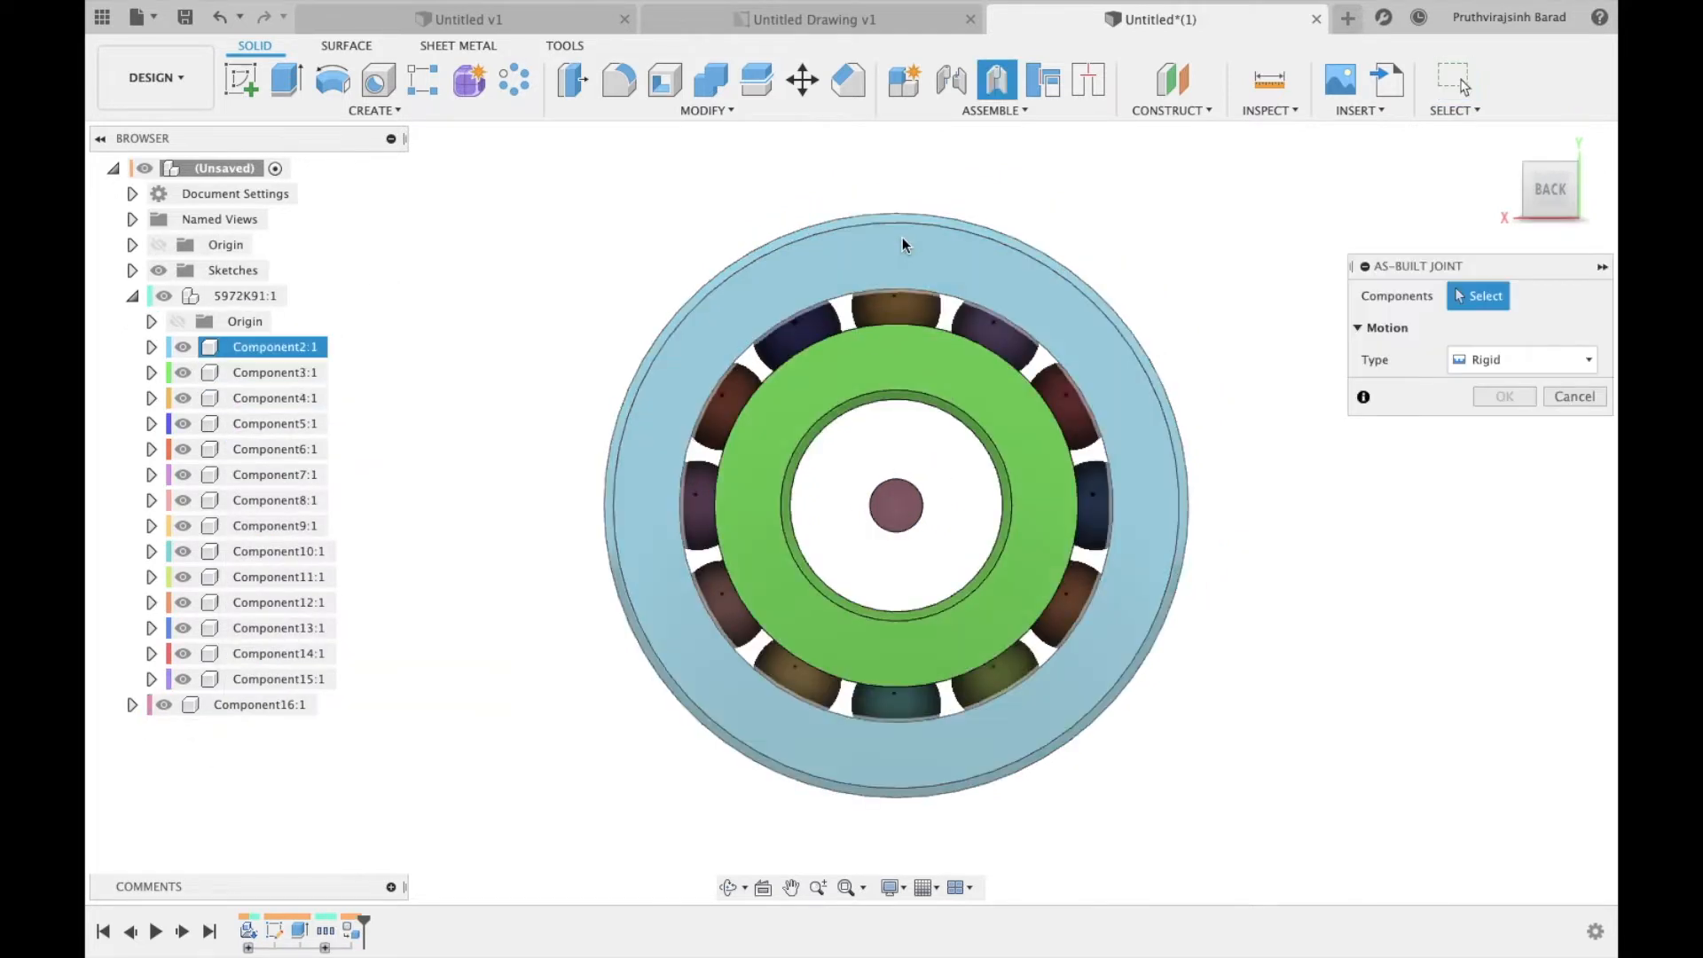
Step: Create a revolute as-built joint between the first two bearing components
click(895, 504)
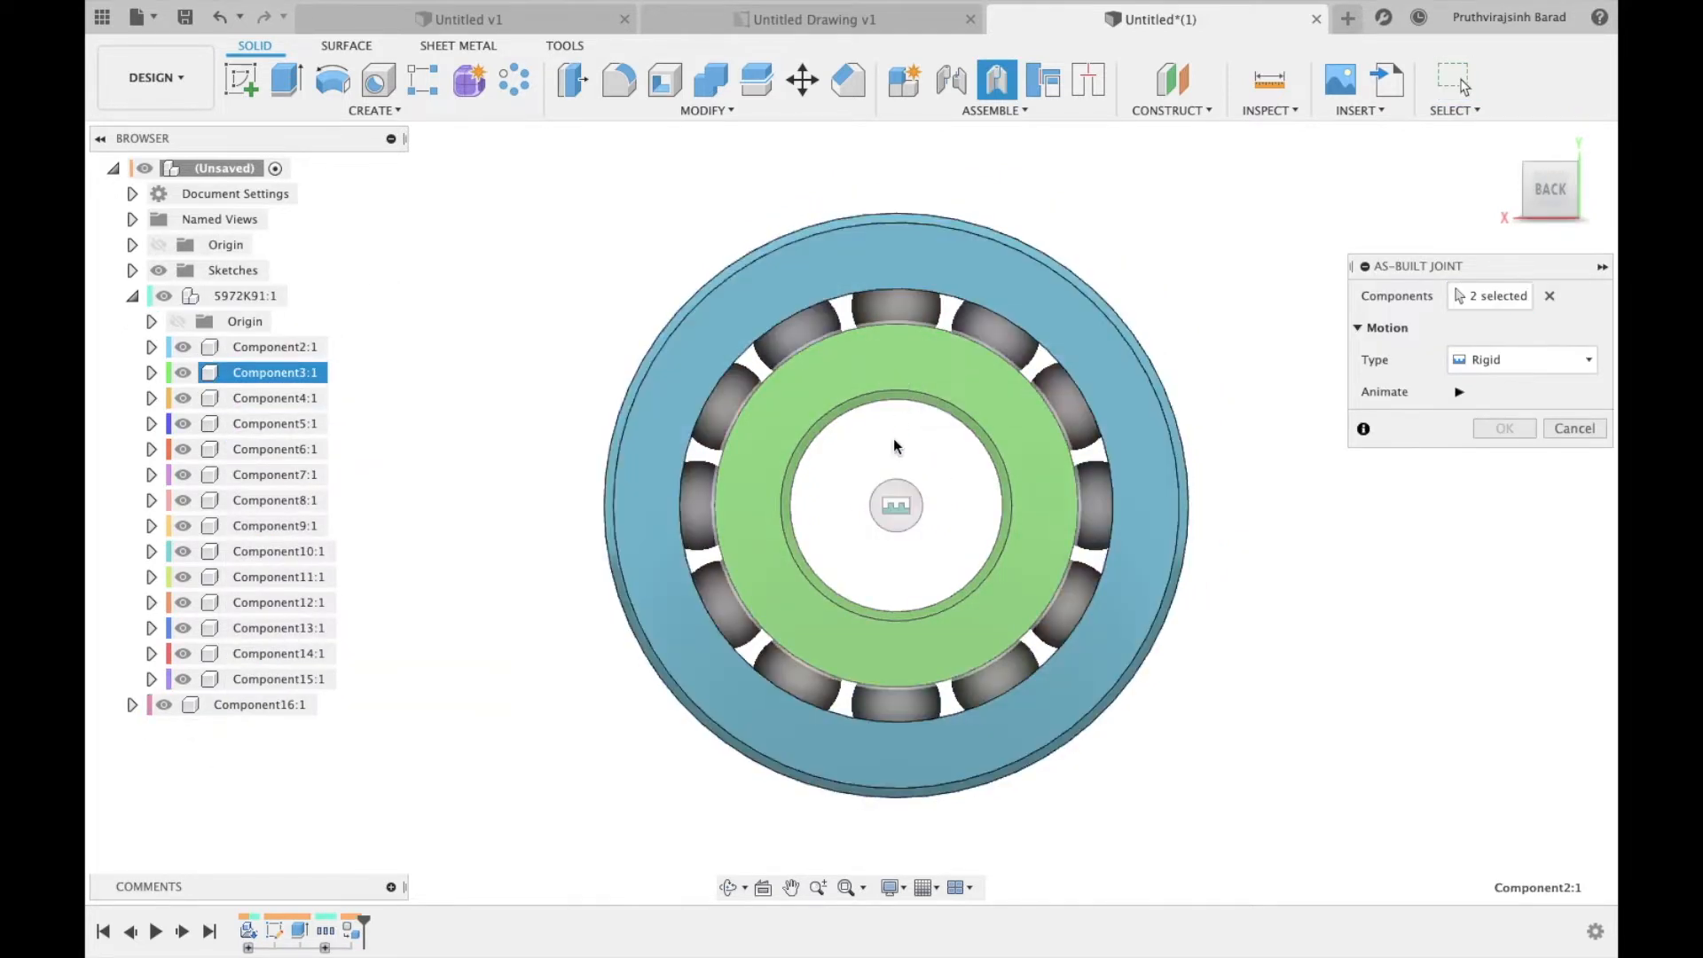
click(1522, 359)
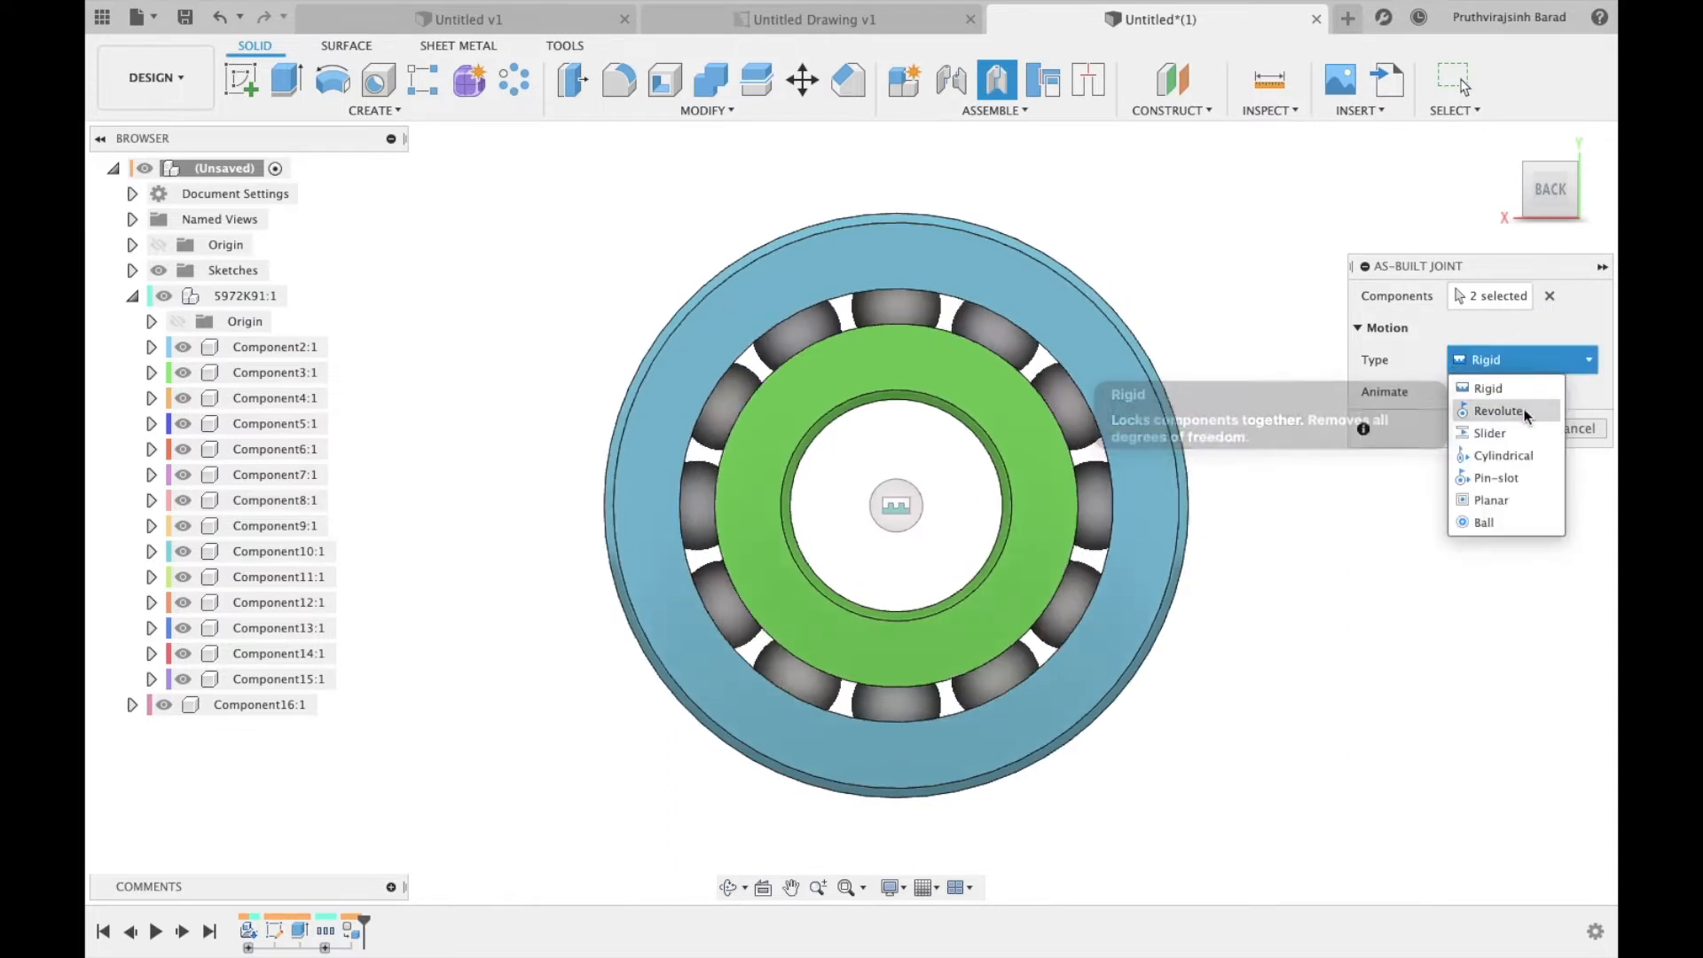
click(1497, 412)
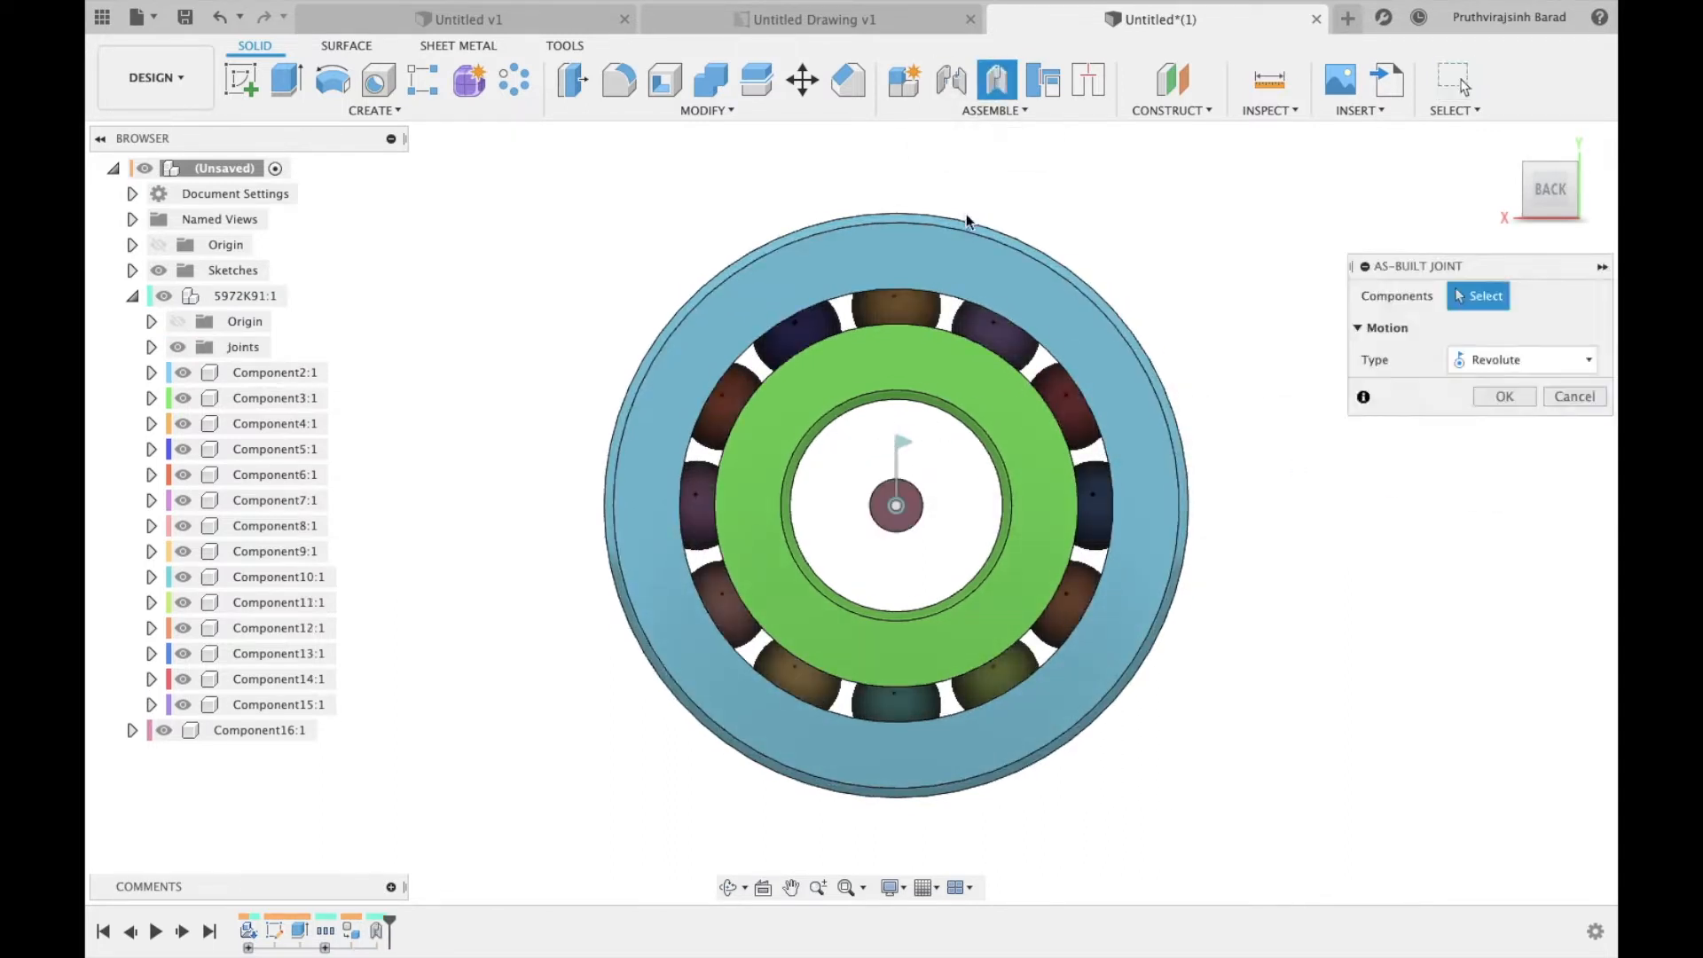
Step: Create a second revolute joint between the outer ring and the top roller
click(891, 507)
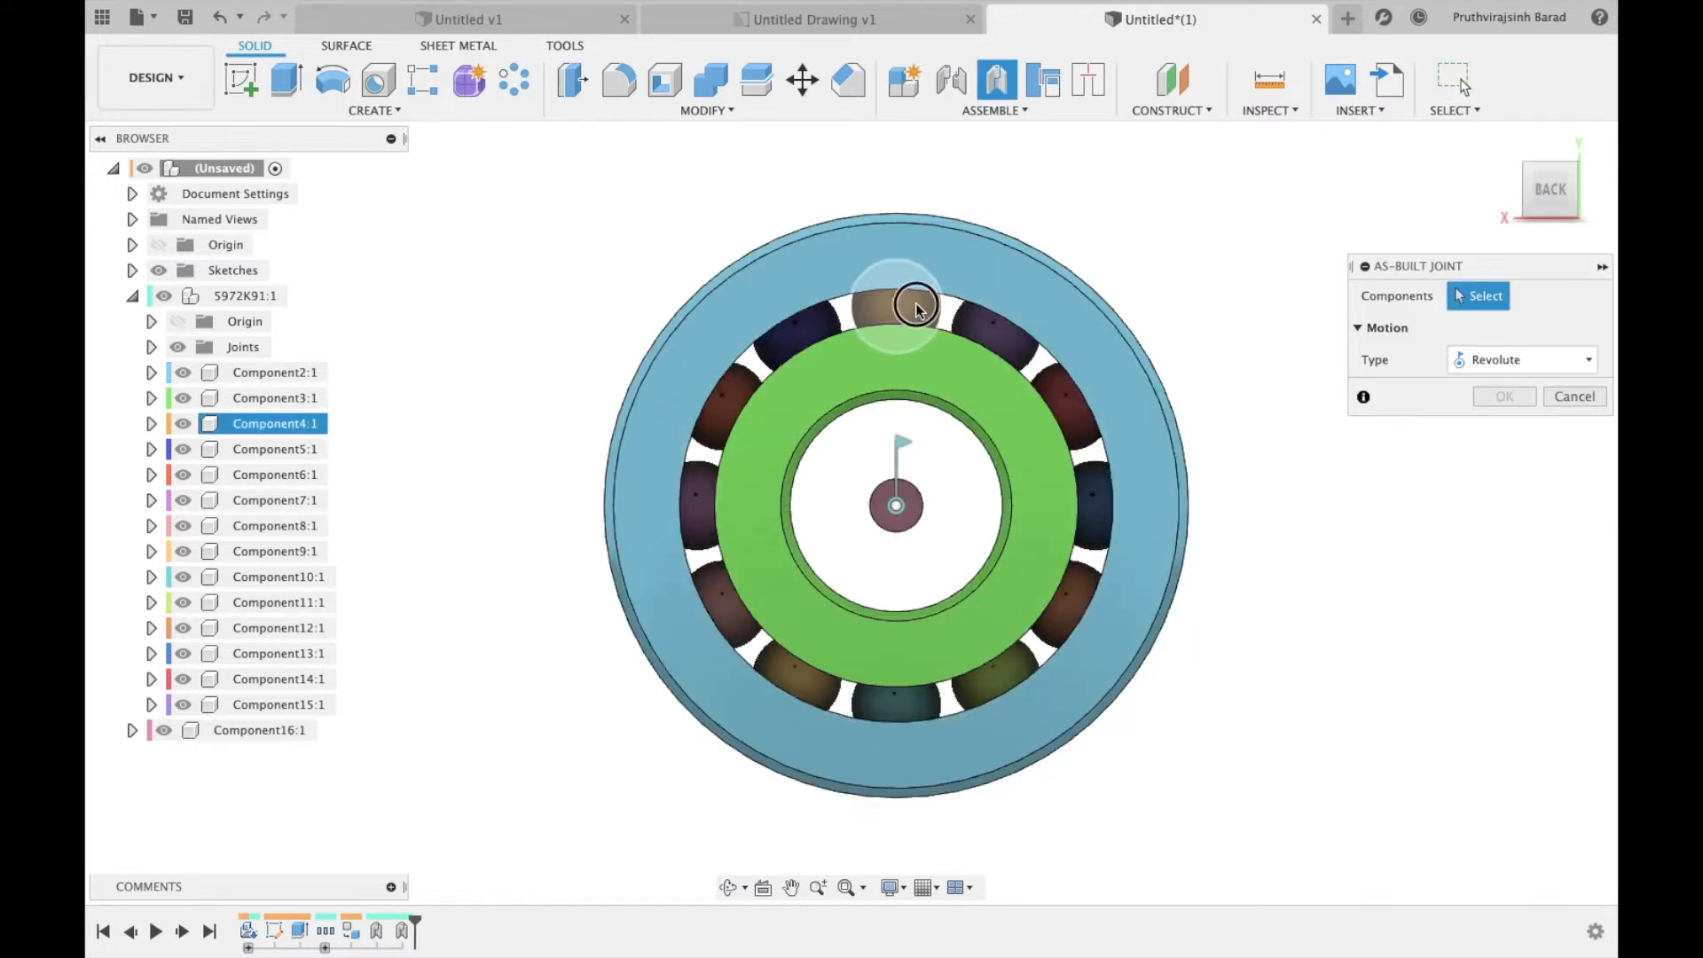
click(896, 311)
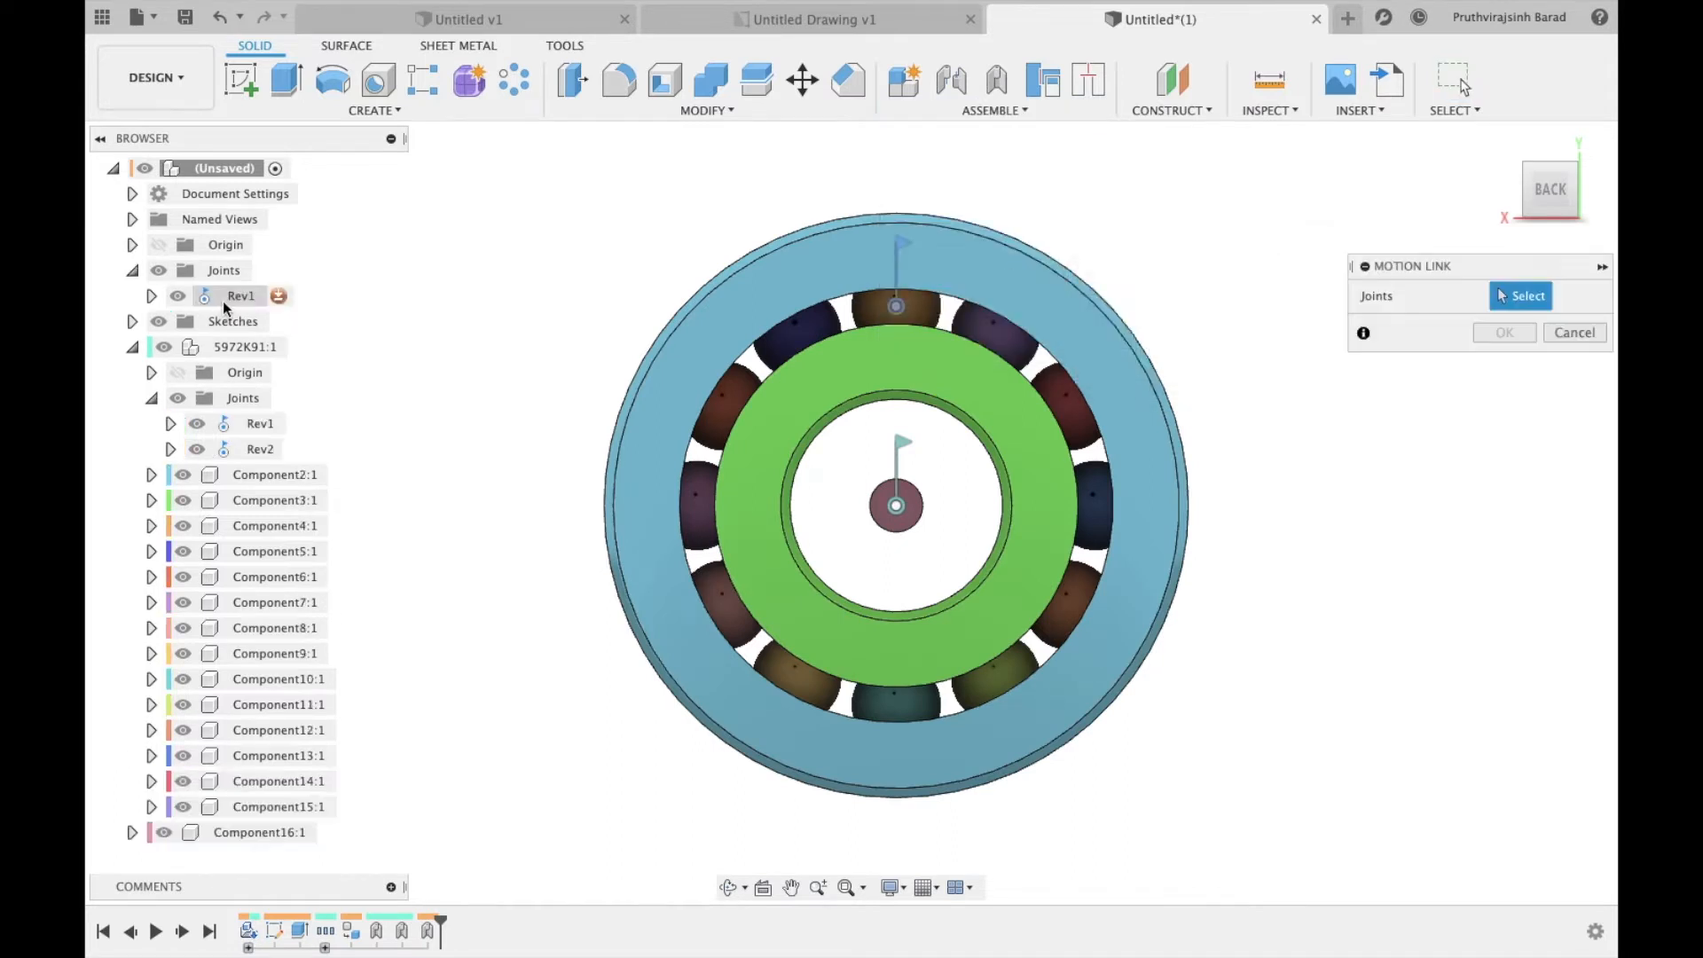
Step: Add a motion link between Rev1 and Rev2 with angle 104
click(241, 294)
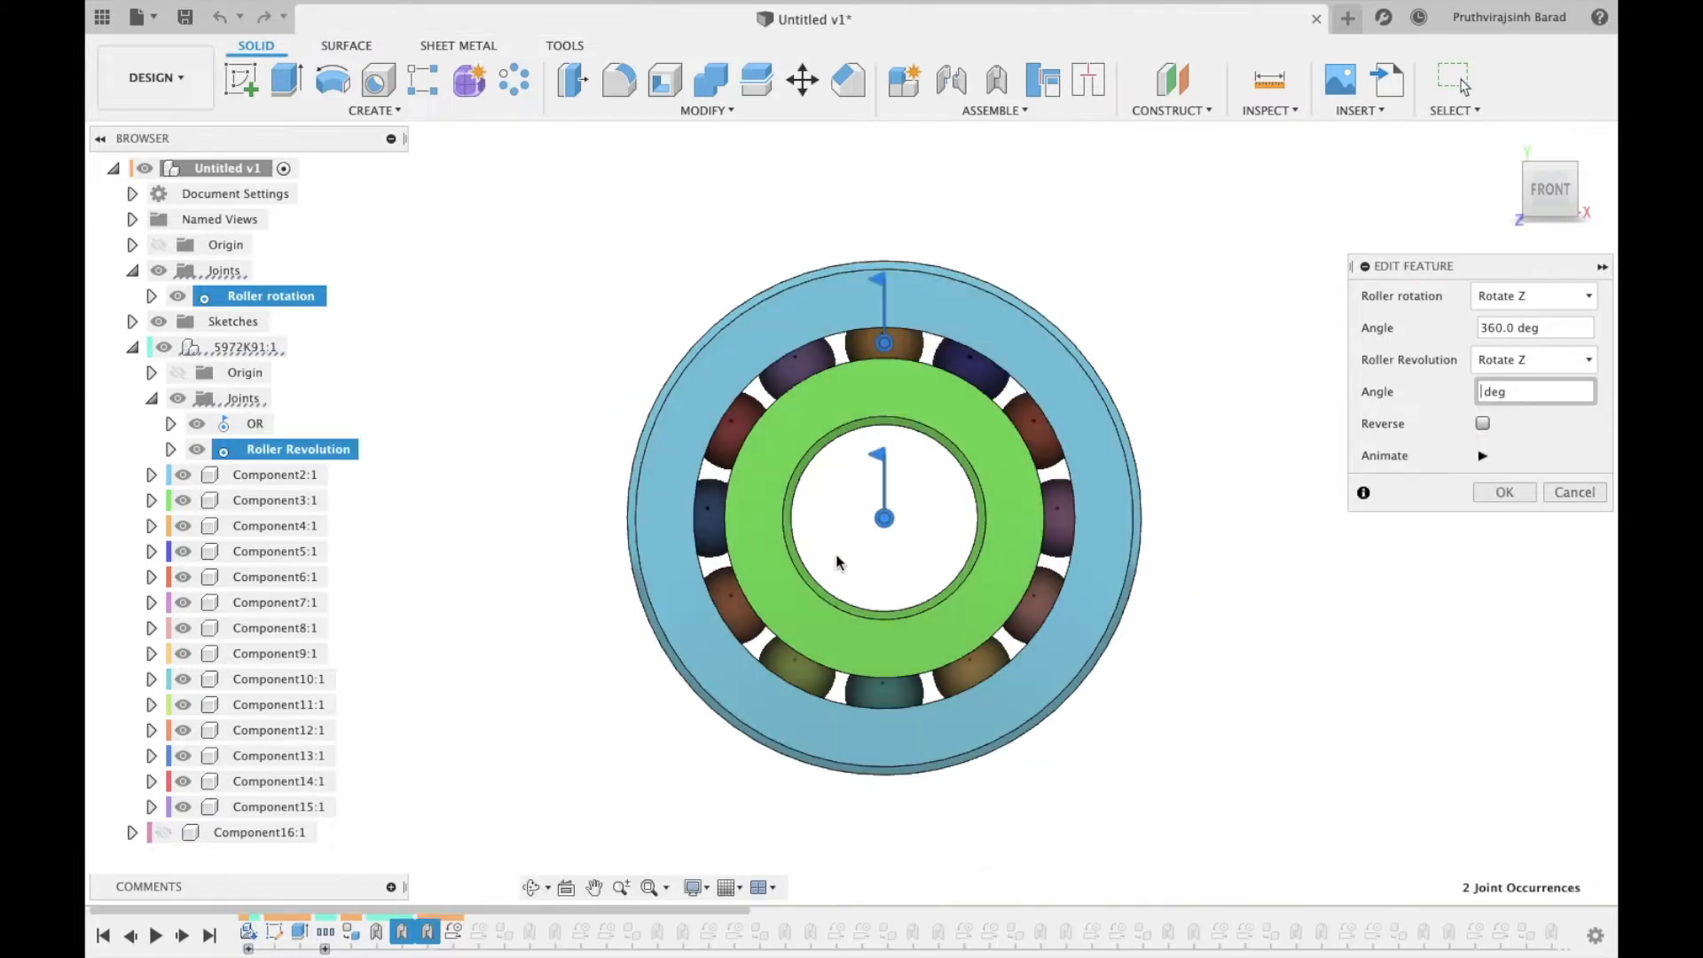
text(104.712)
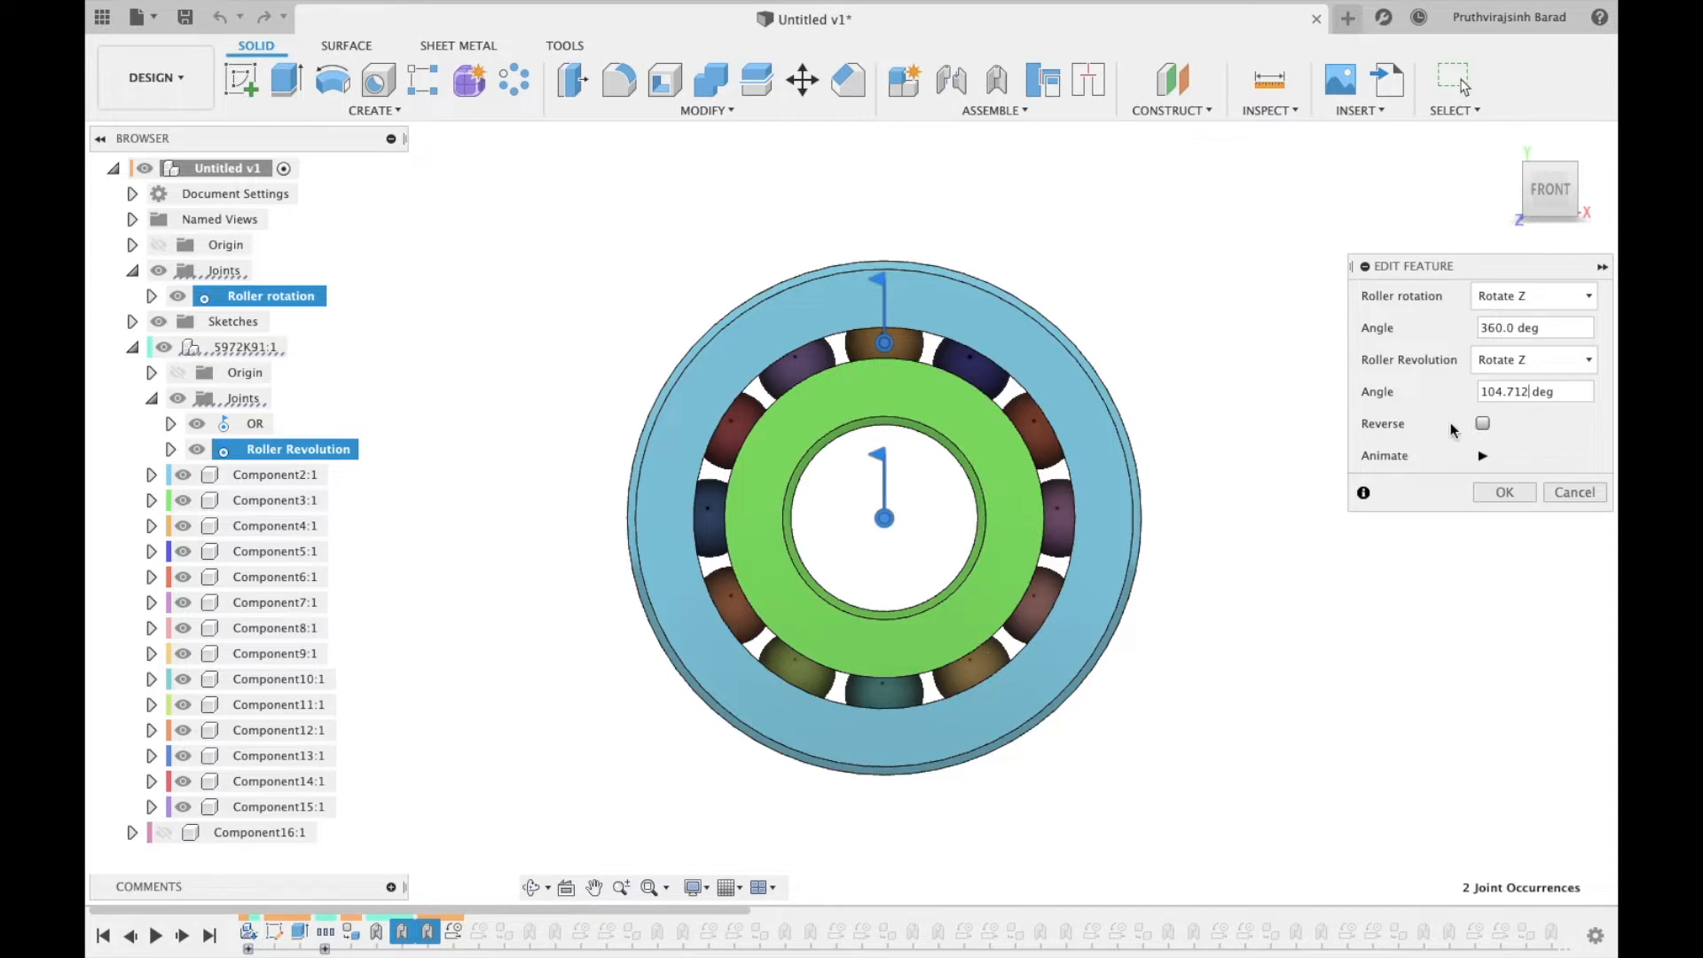
click(994, 110)
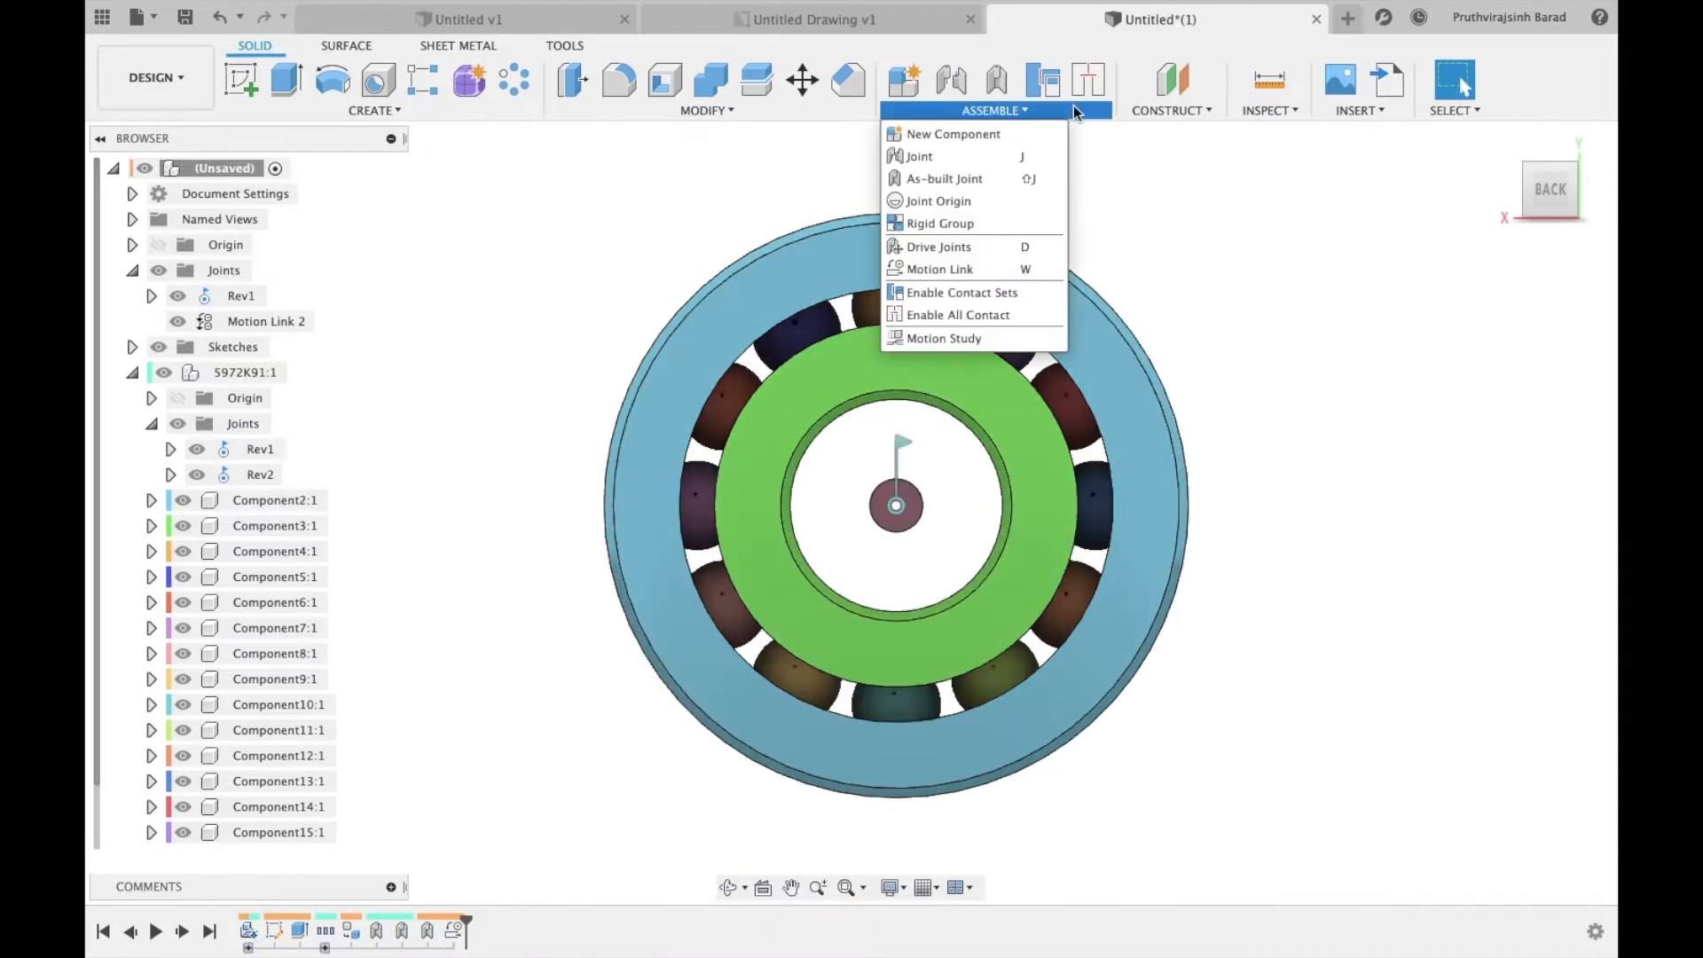
Step: Add a second motion link with angle 170.91
click(933, 269)
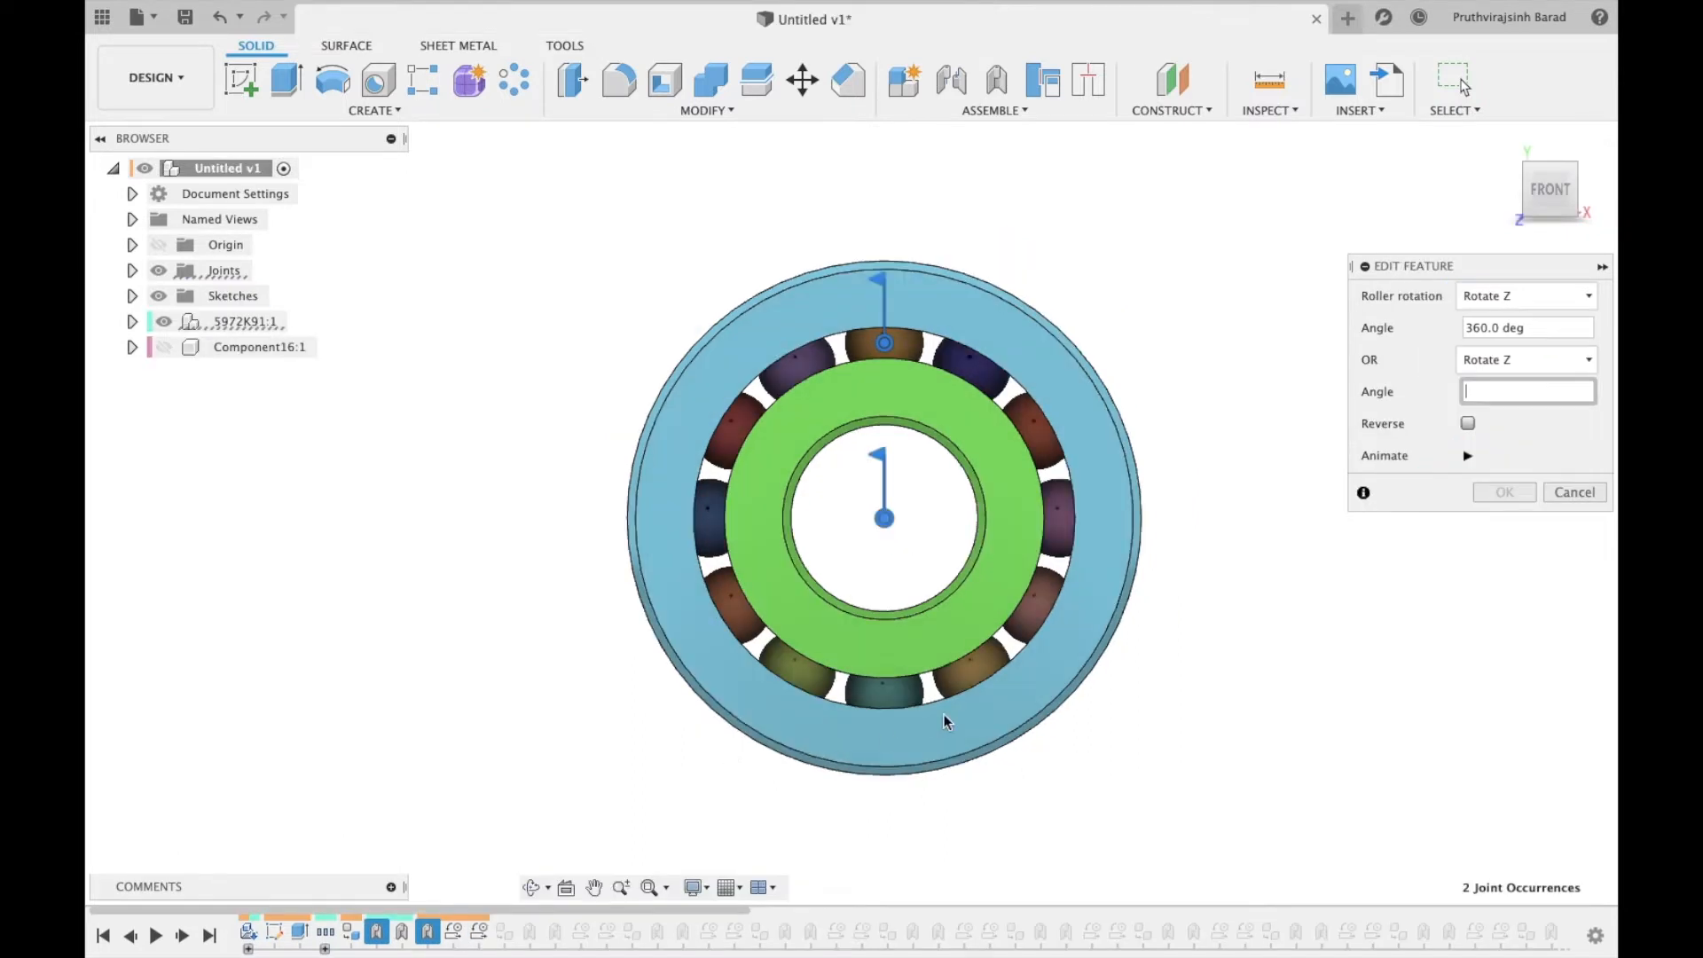
text(170.91)
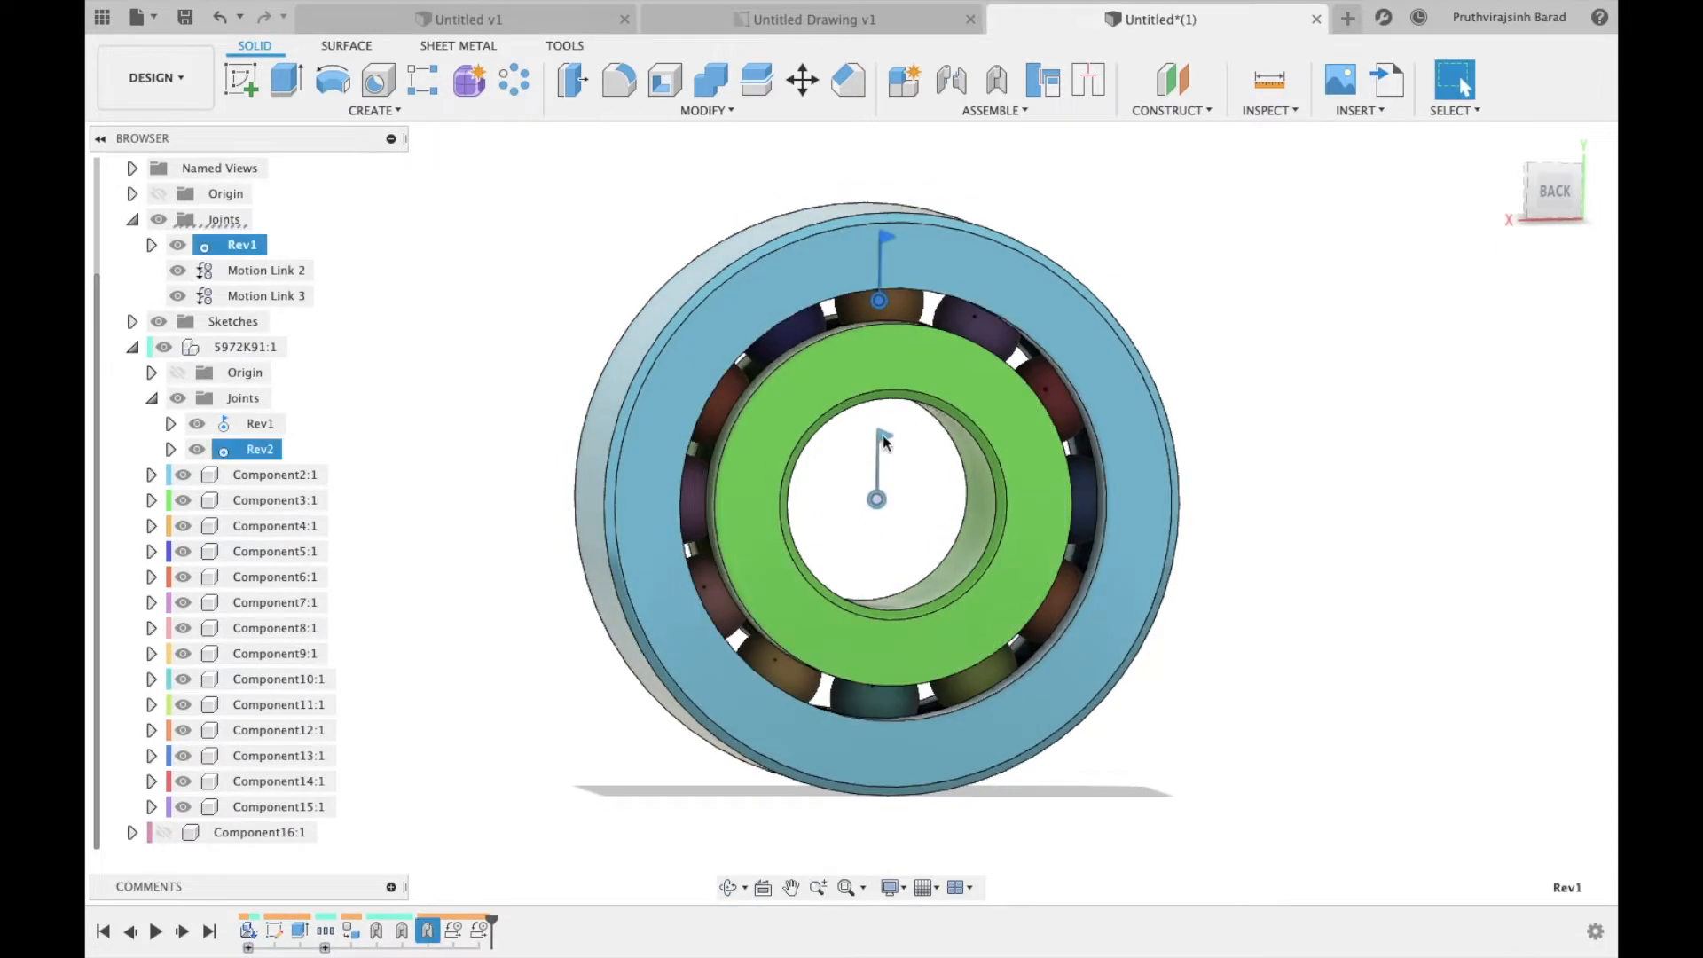
Step: Rename the joints to Roller Revolution and Roller rotation in the browser
right_click(880, 442)
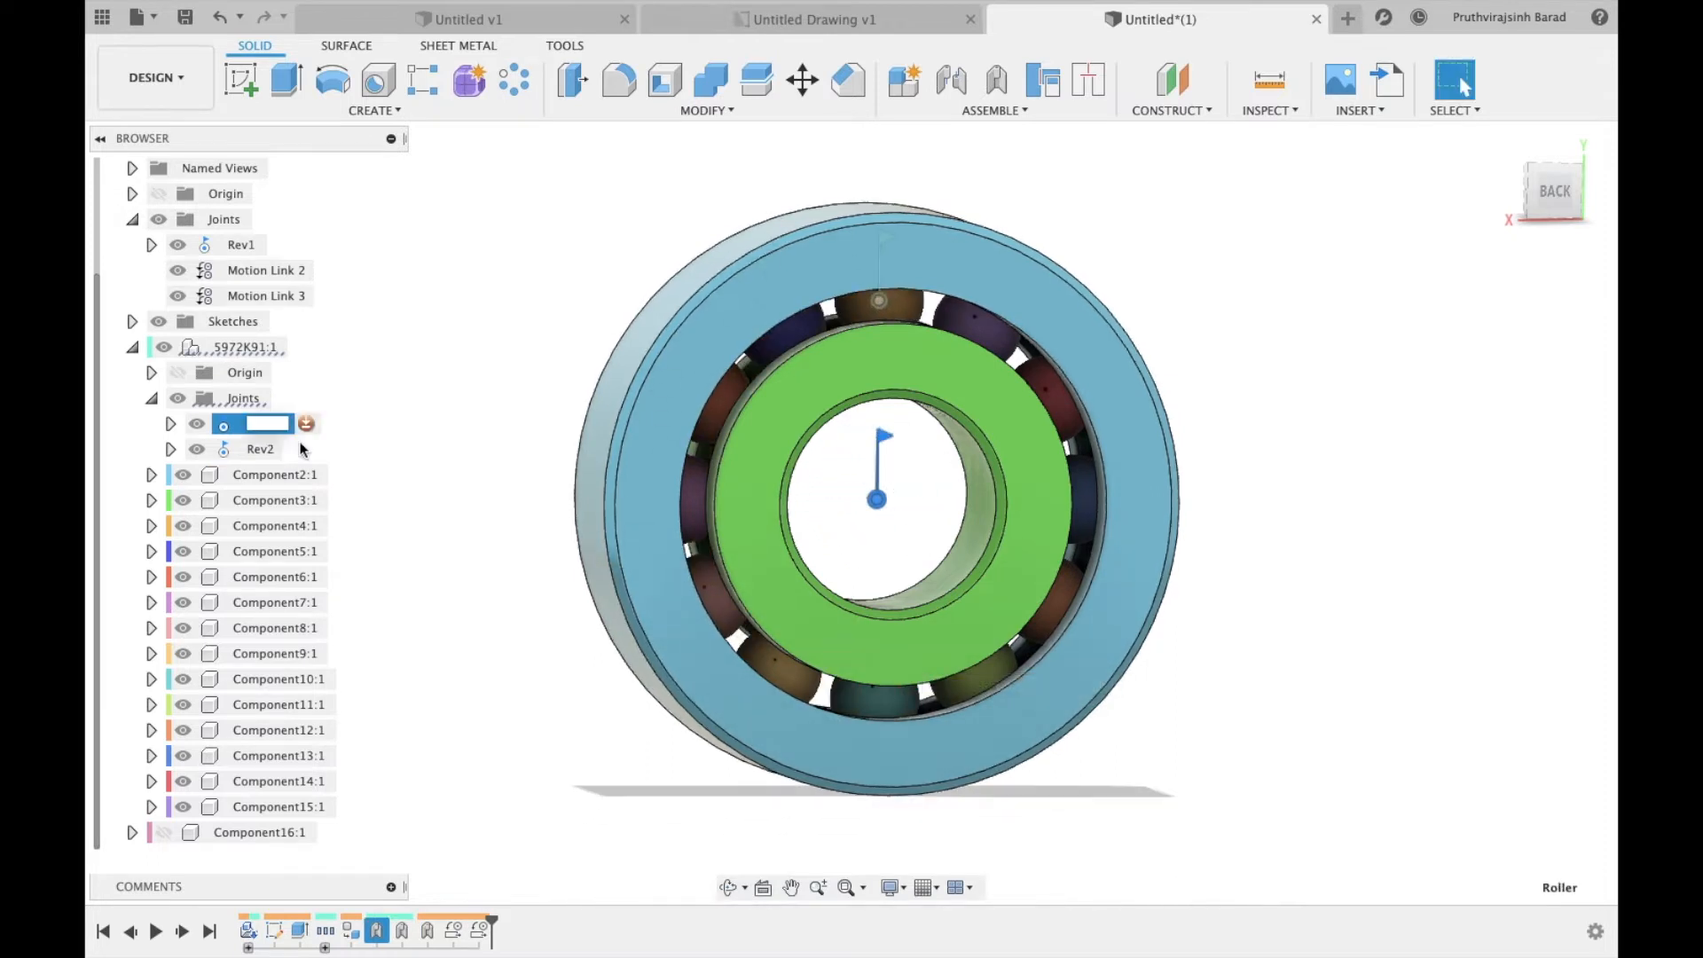
text(Roller)
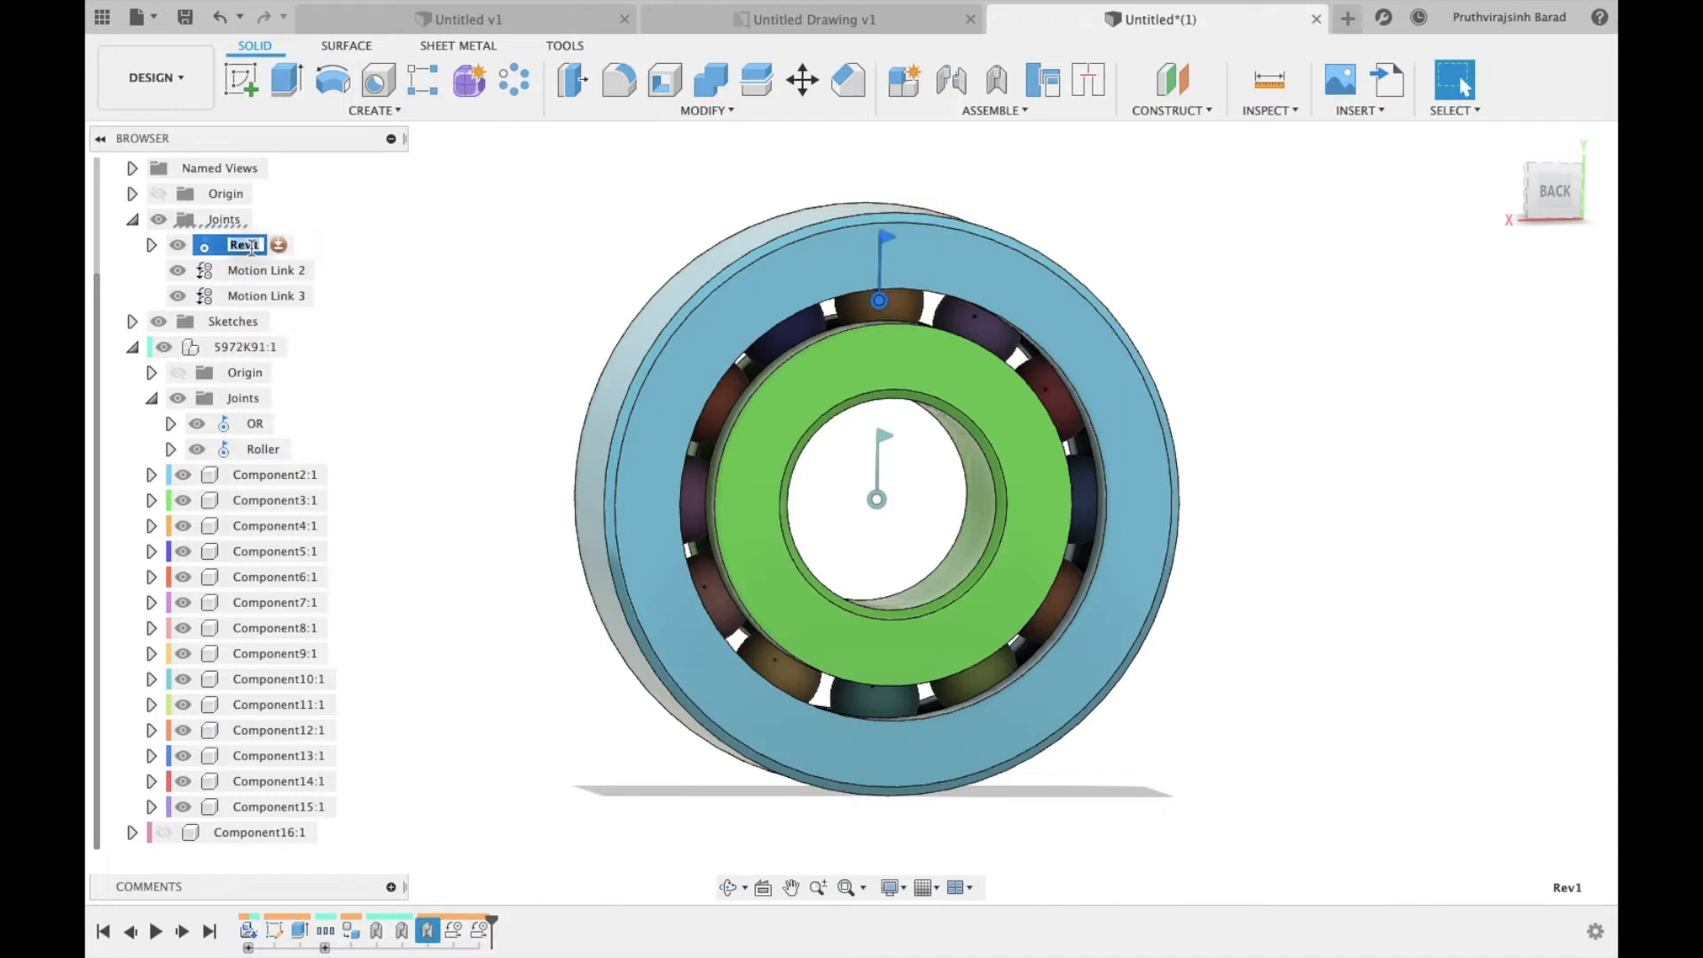
text(Roller Revol)
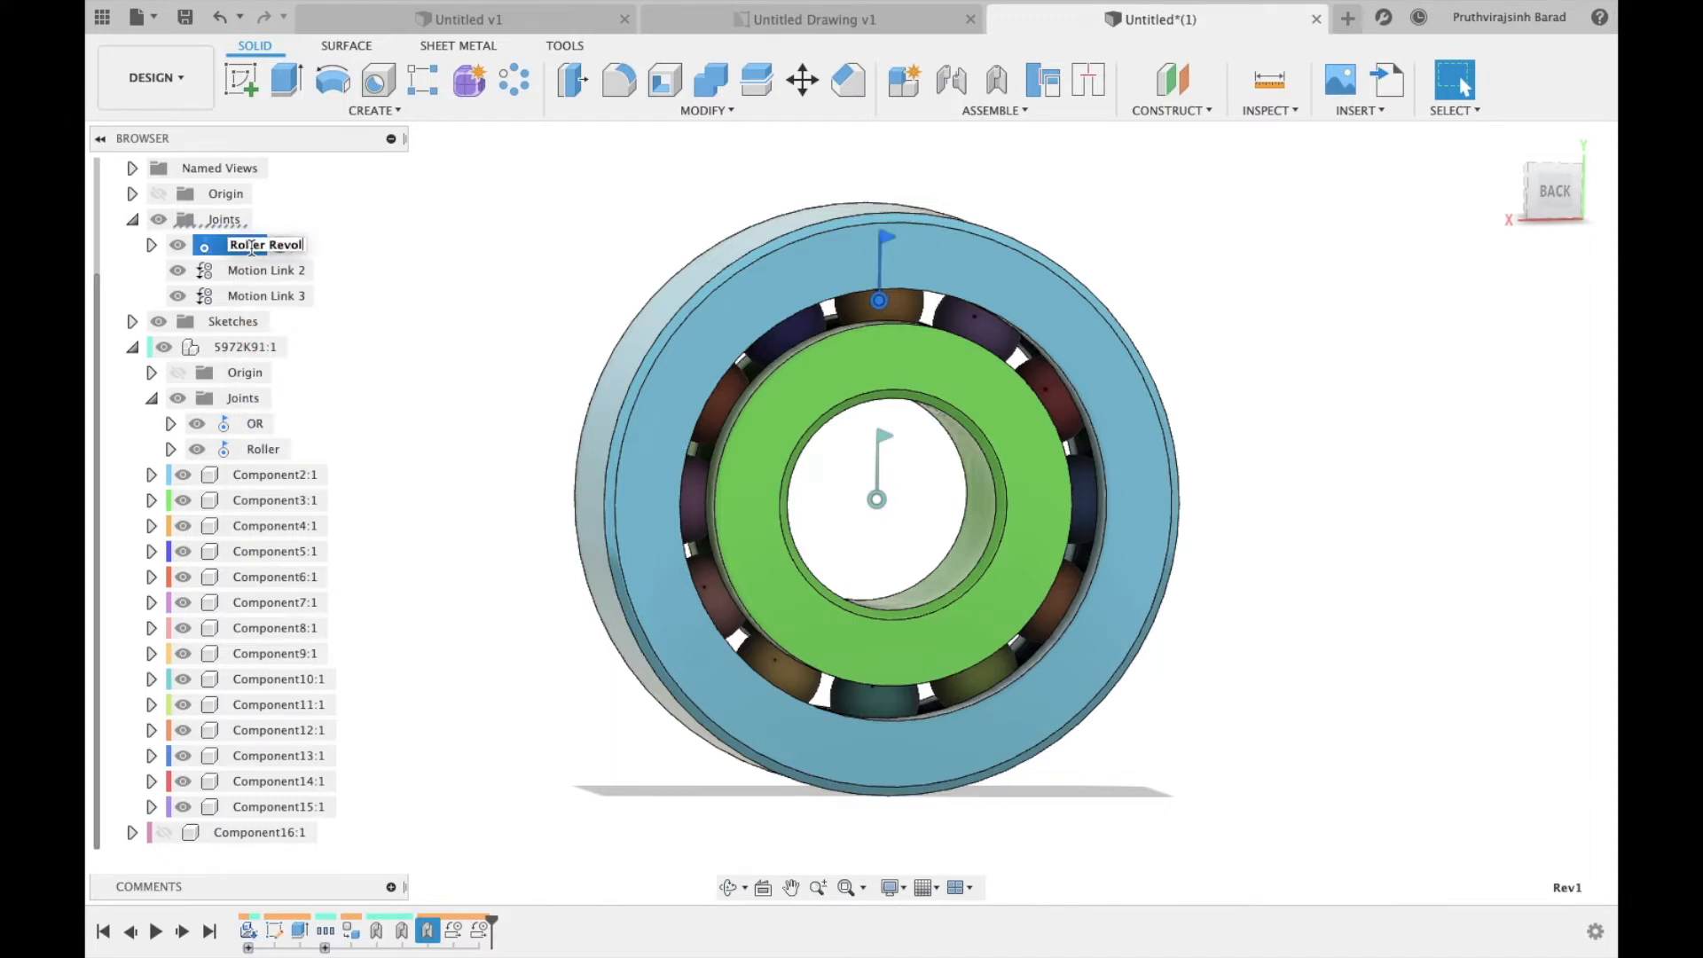
text(Roller rotation)
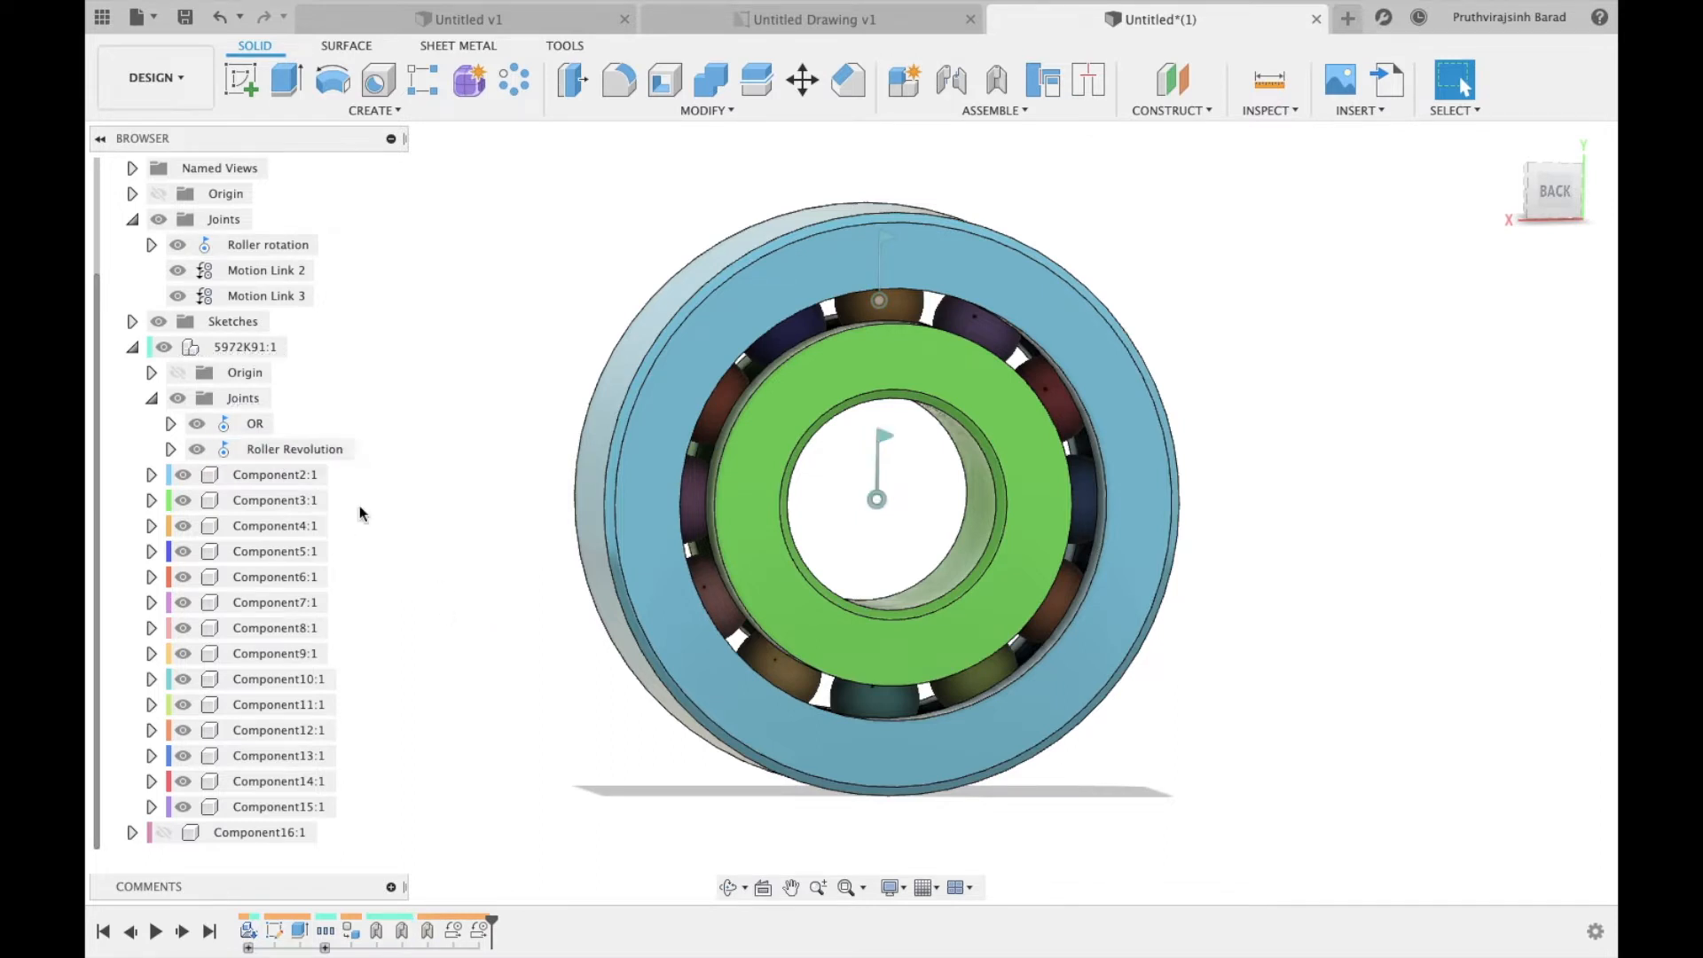
Step: Create a revolute as-built joint between the central shaft and a roller
click(259, 832)
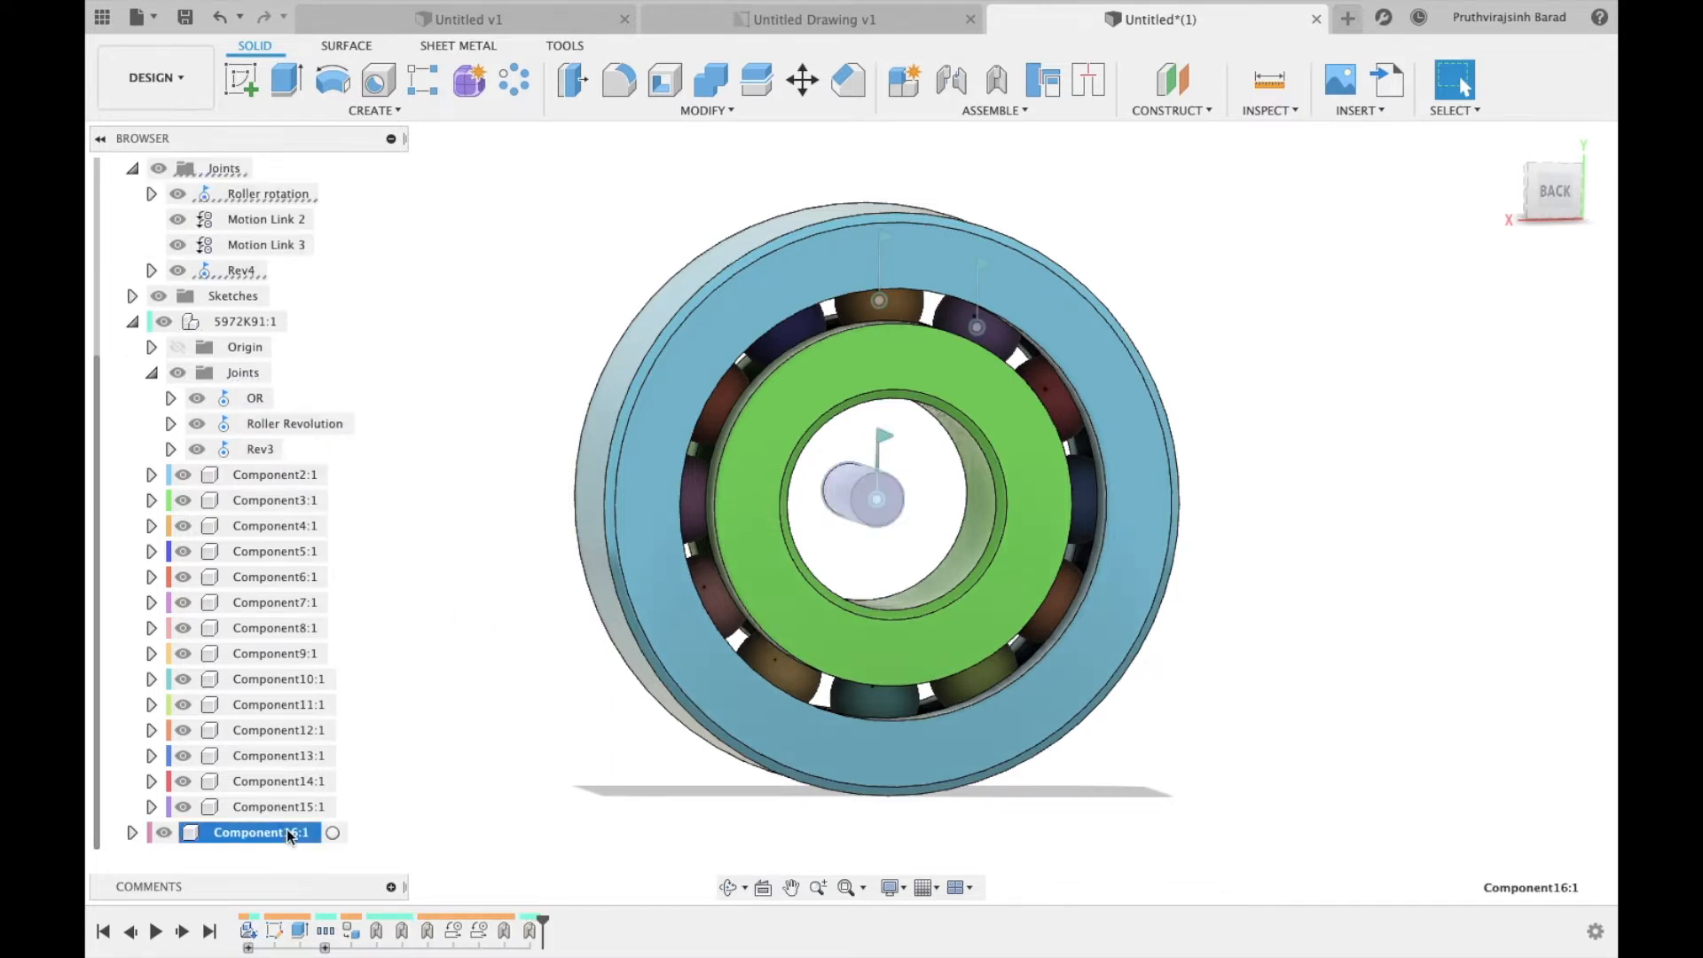
click(802, 81)
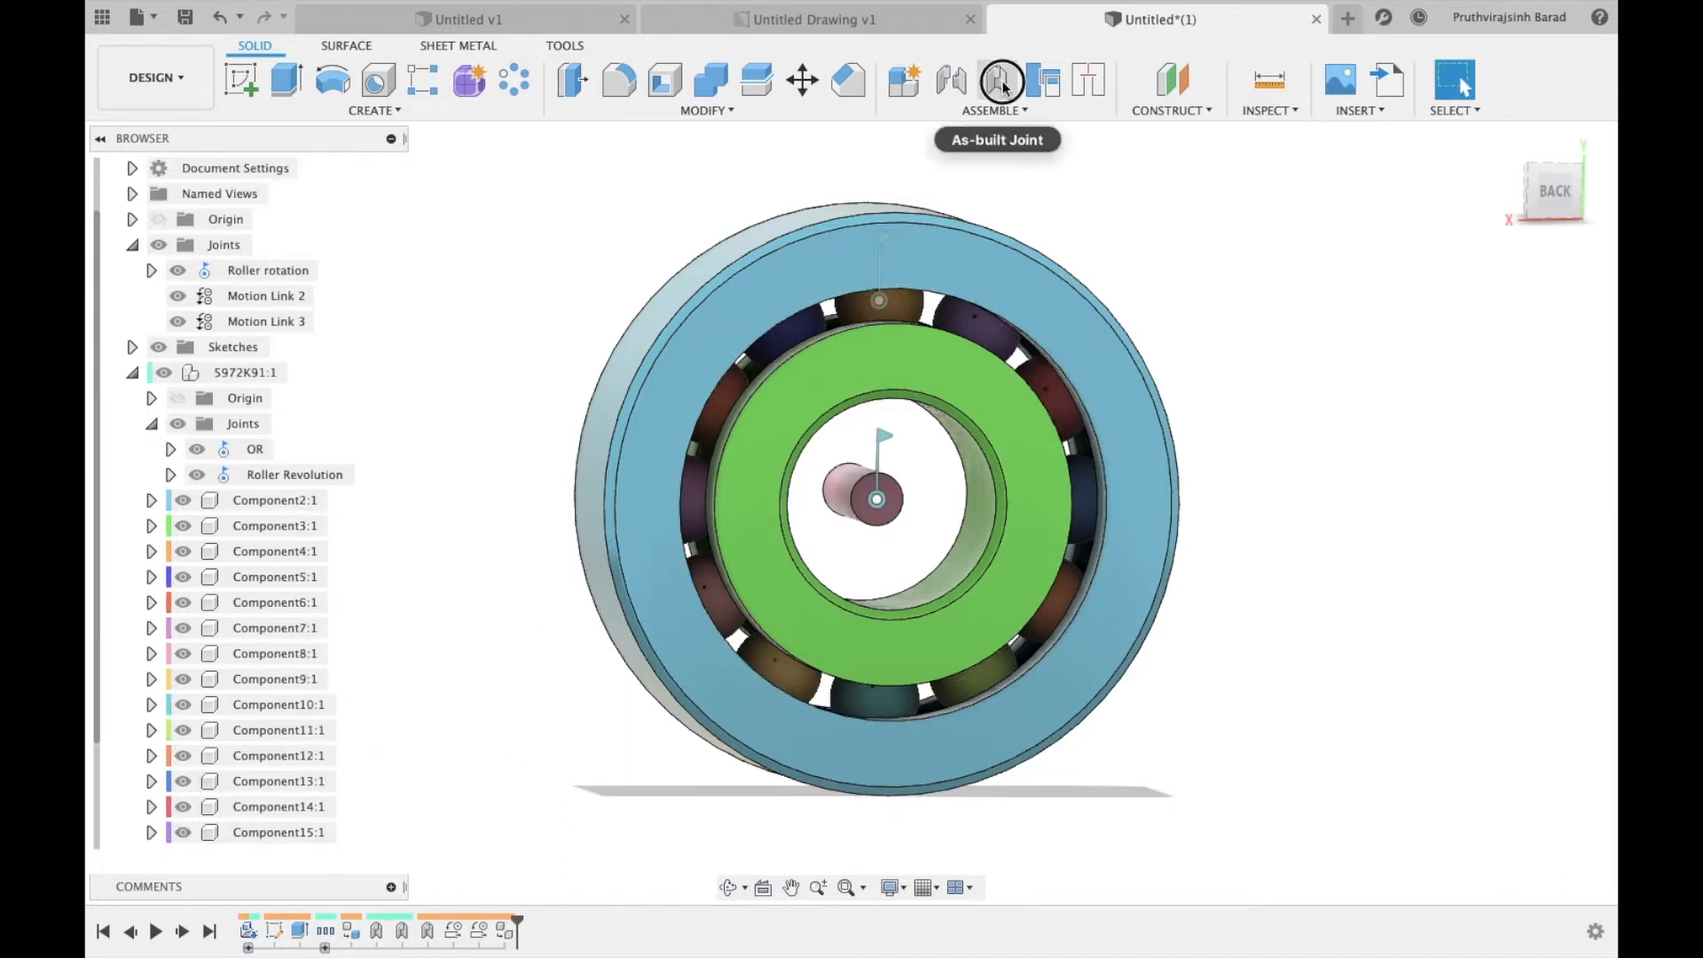
click(983, 333)
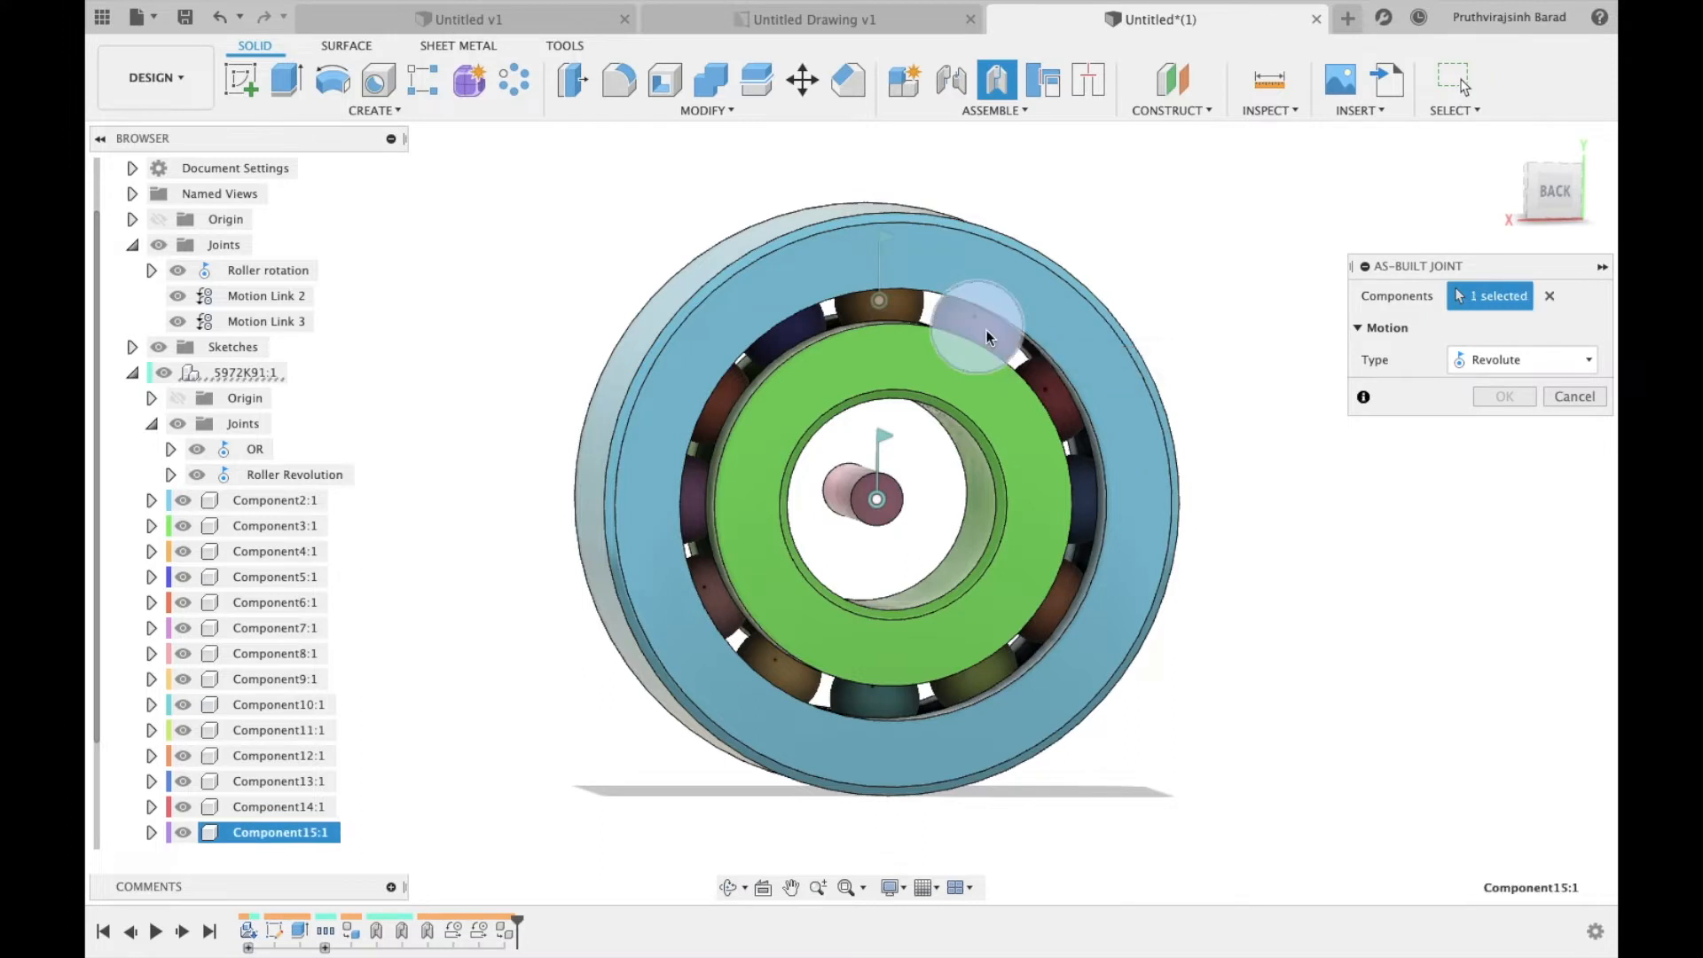
click(967, 329)
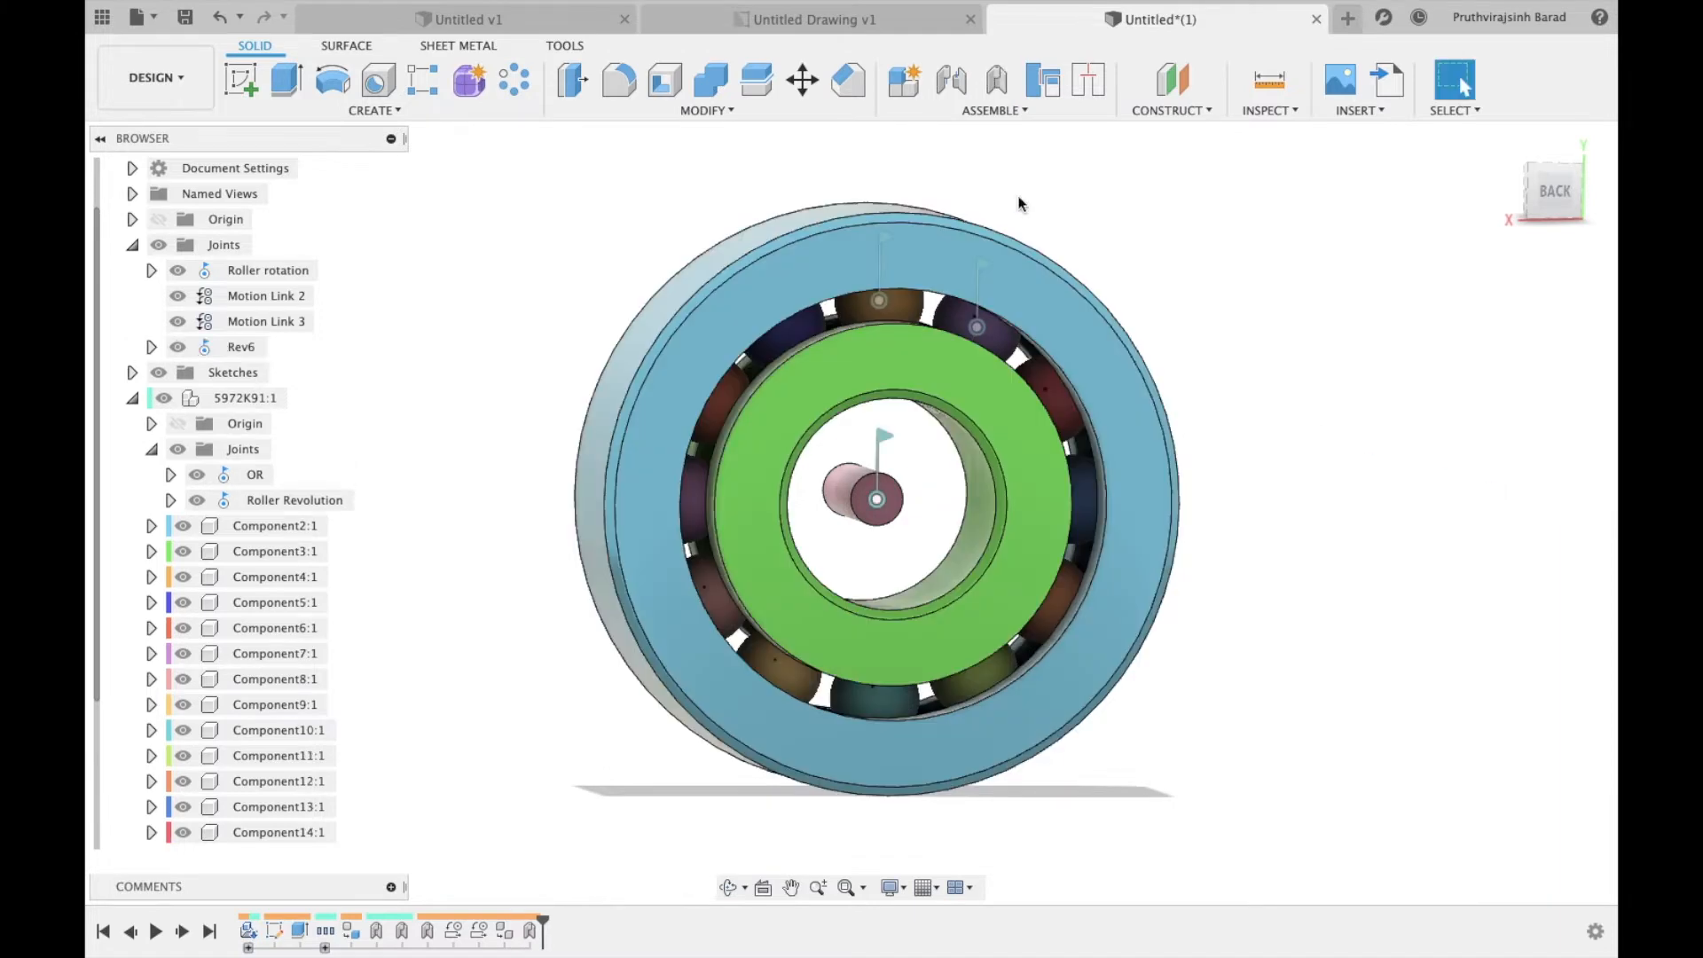
Step: Create a revolute joint about the Z axis for the next roller
click(994, 79)
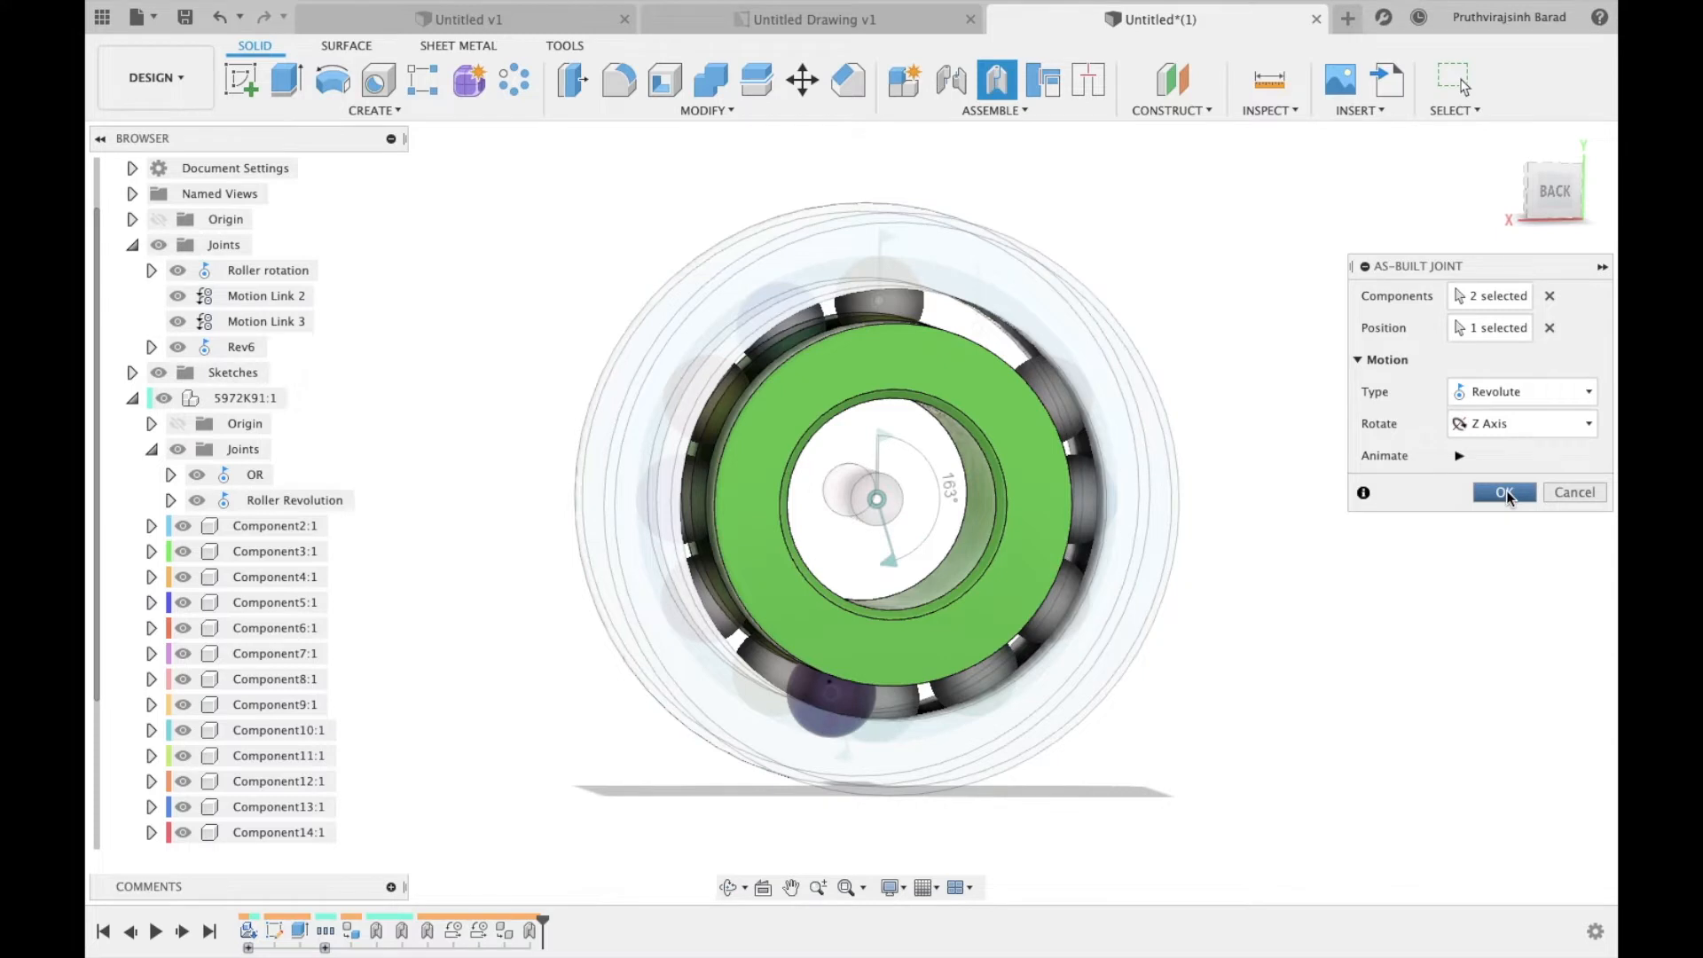
click(1504, 494)
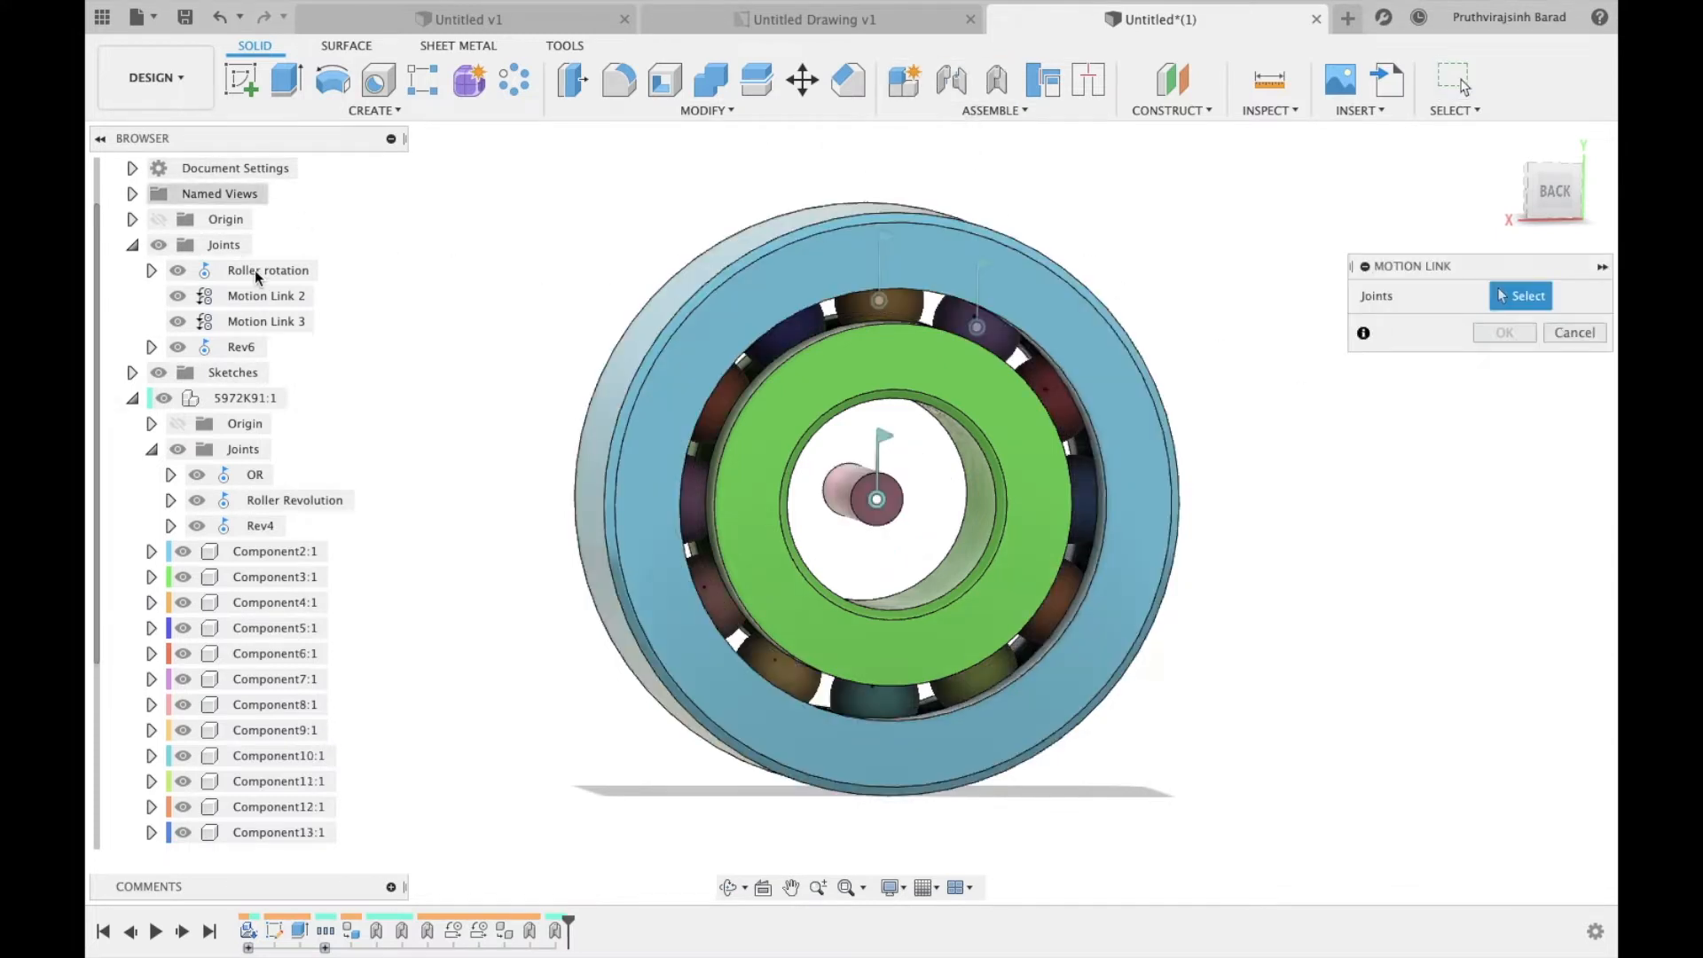
Step: Motion-link Roller rotation to Rev6, then start the link for Rev4
click(266, 270)
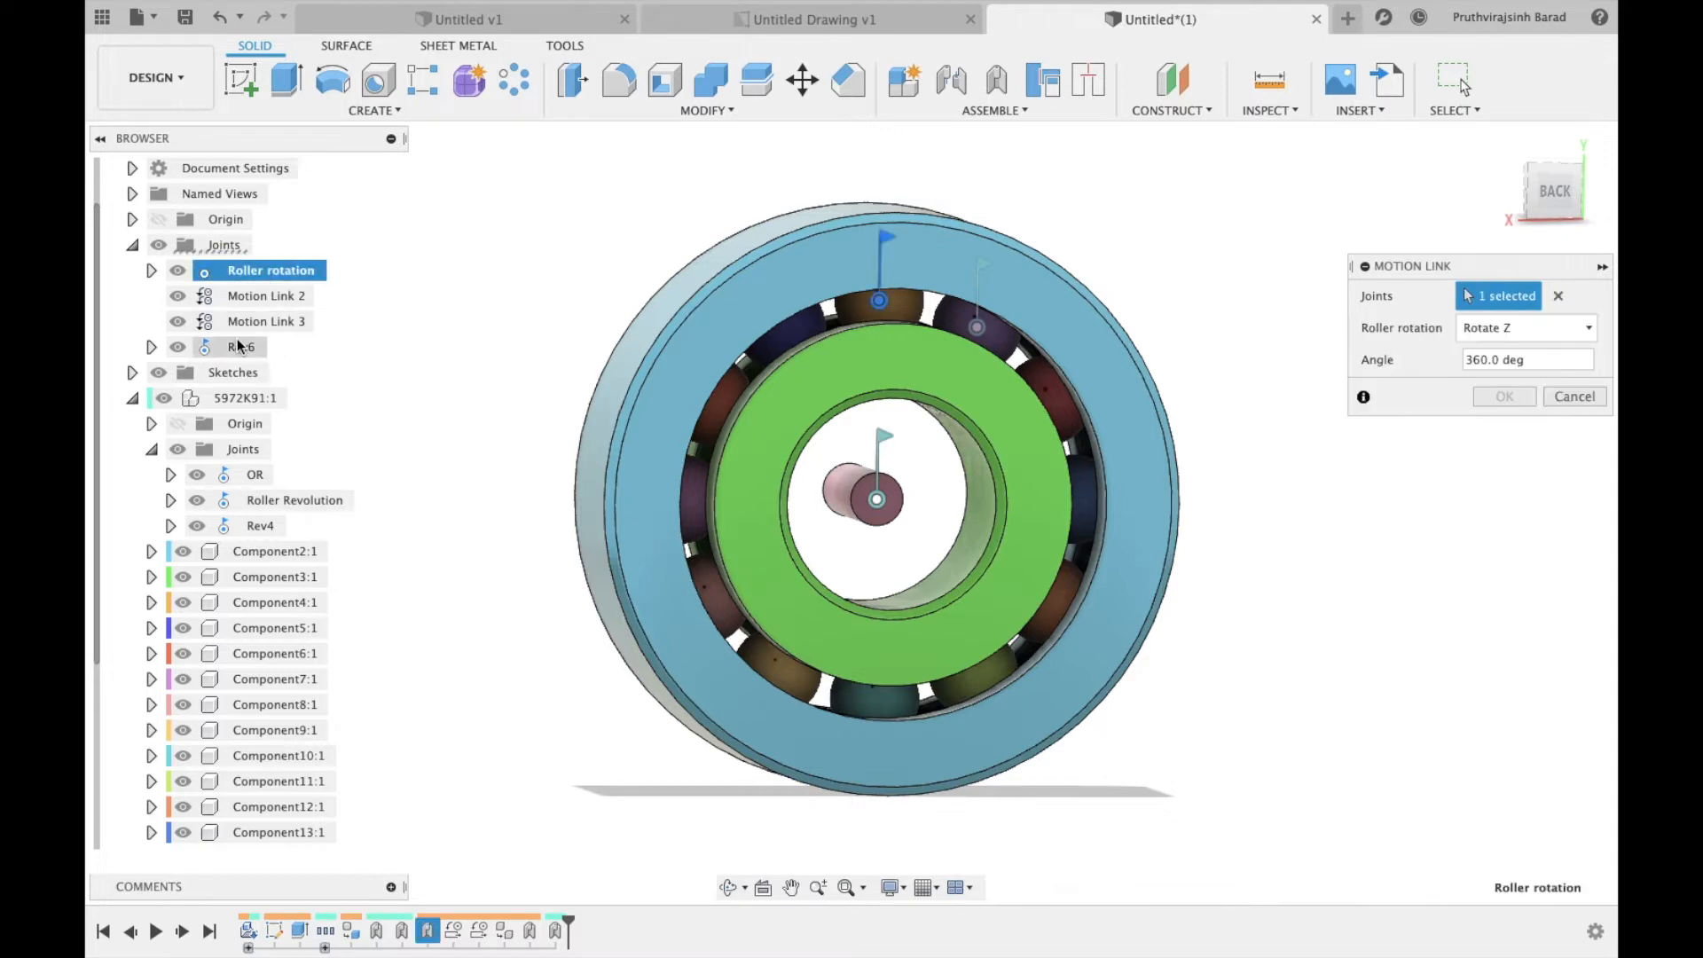
click(230, 348)
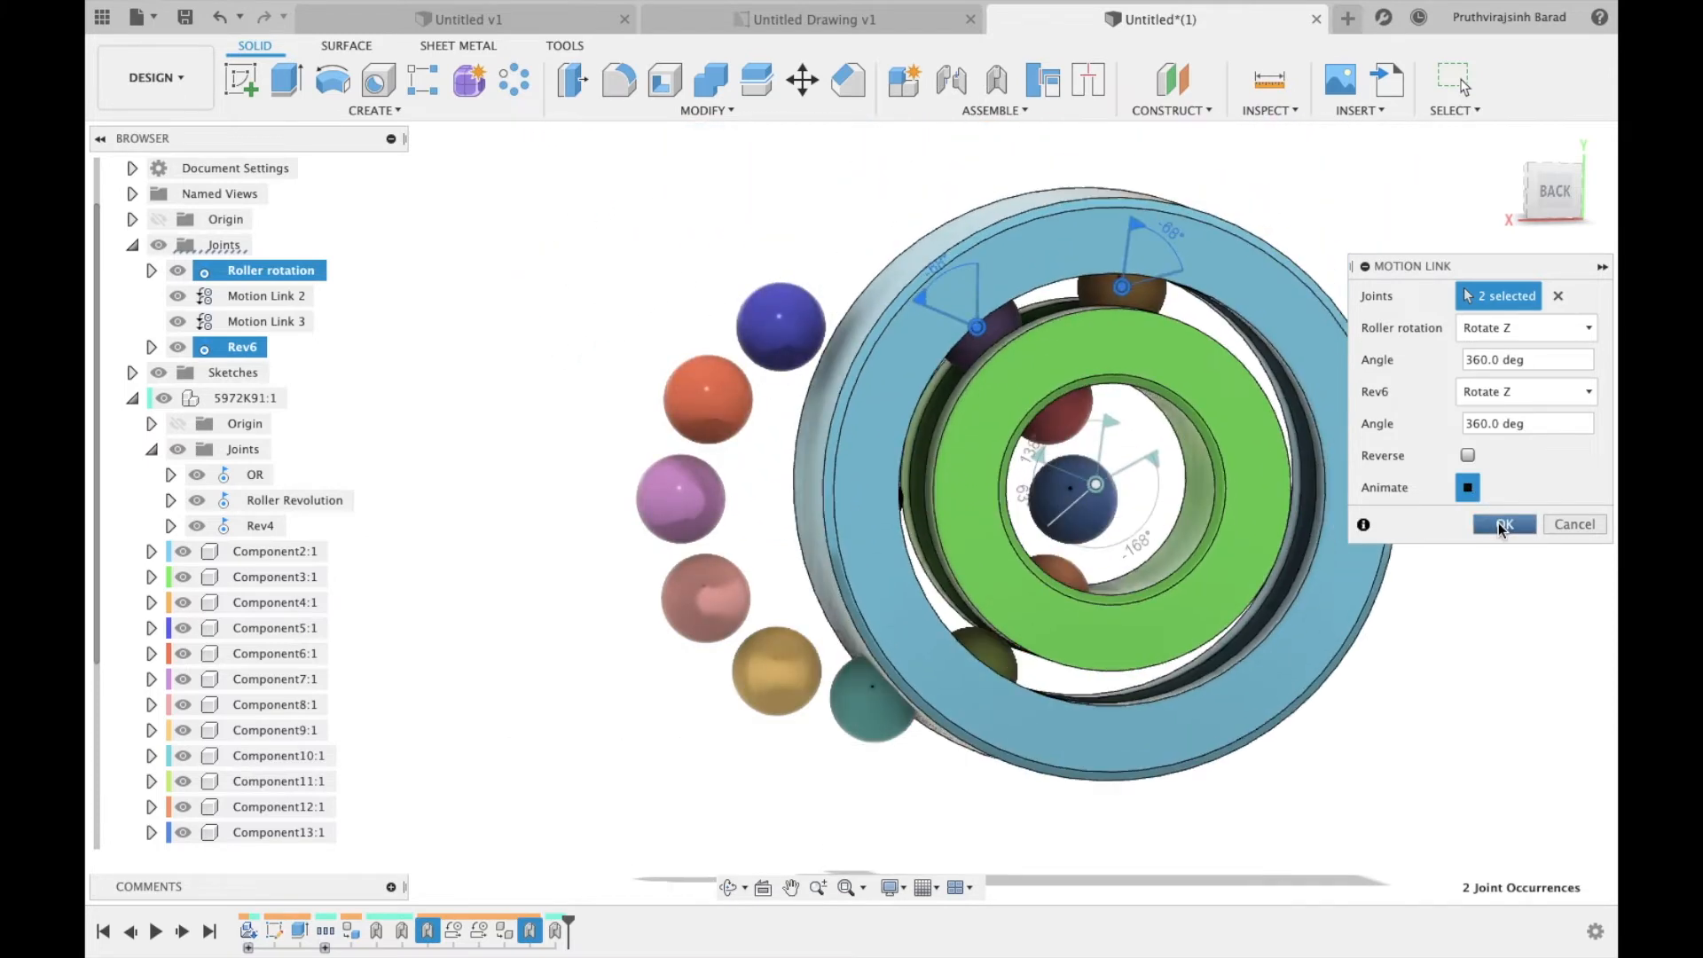
click(1505, 524)
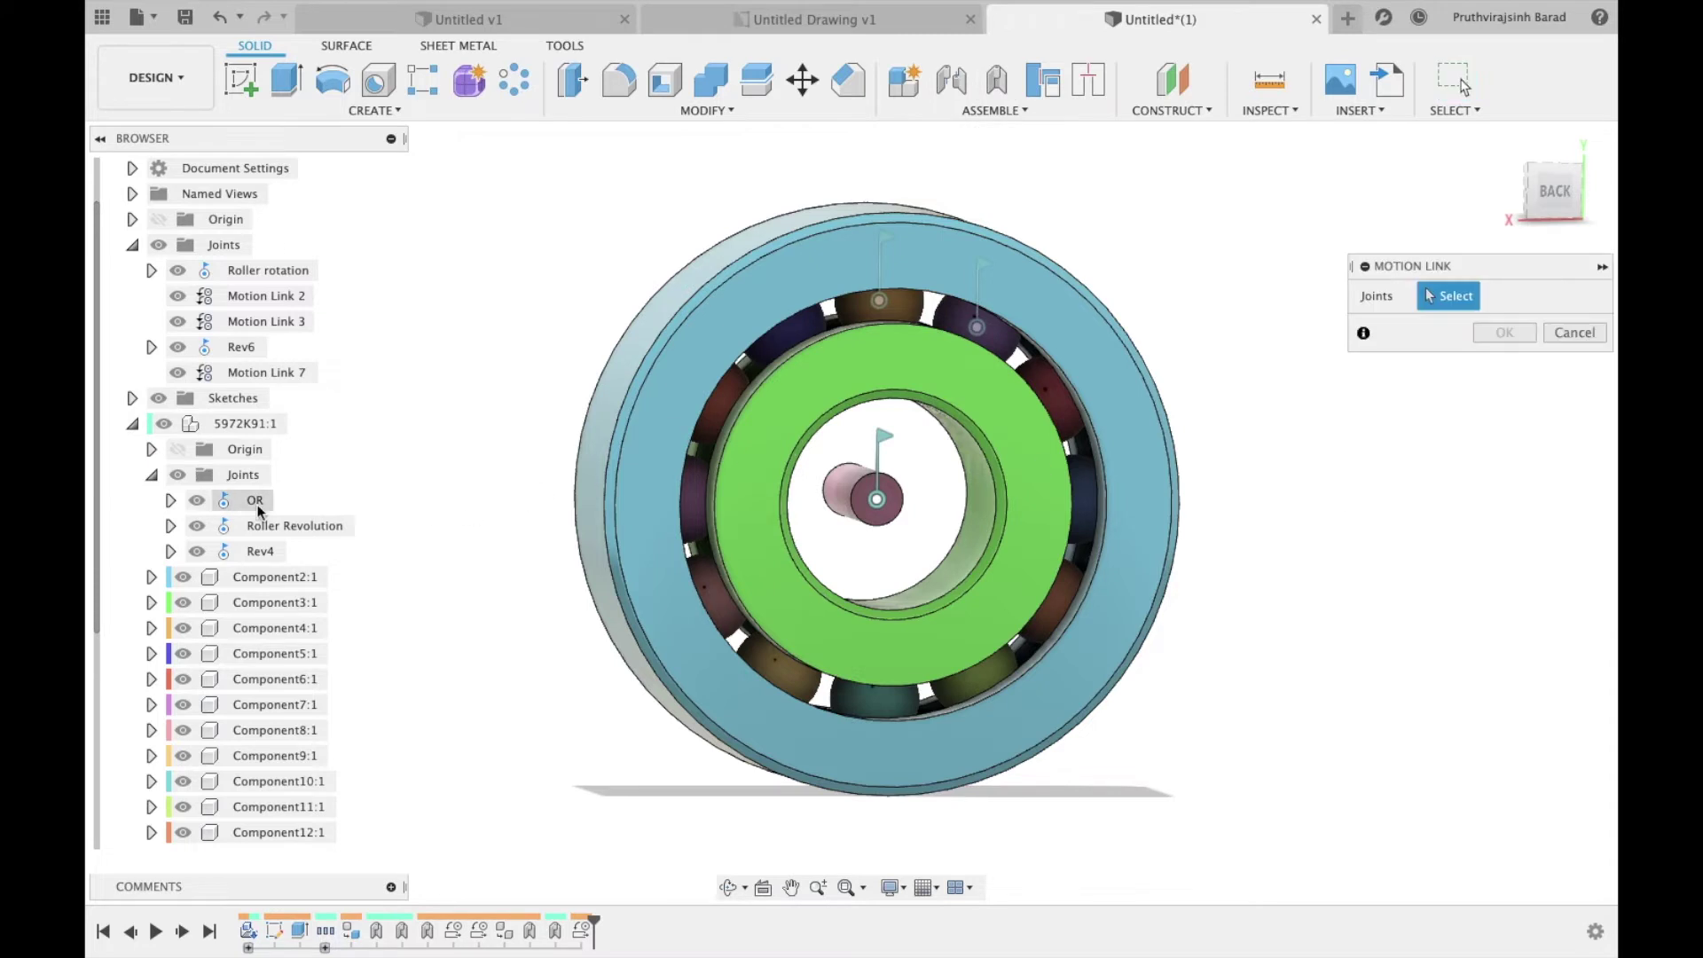
click(259, 551)
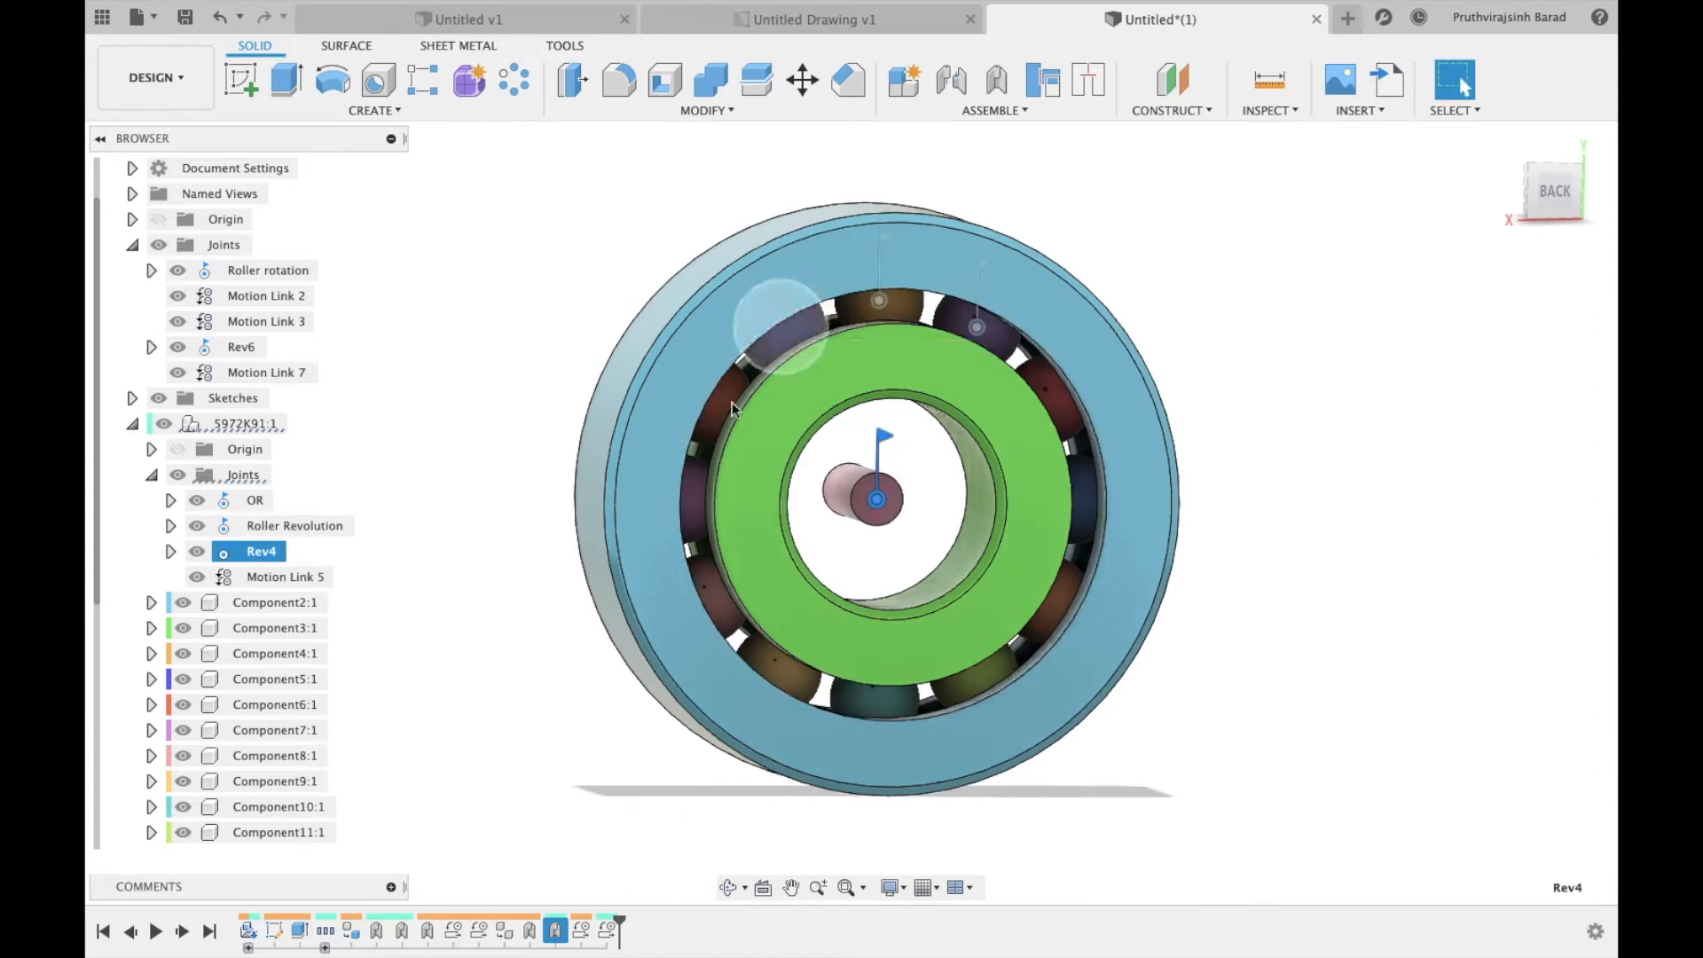
Step: Paste another copy of the roller and confirm its Move/Copy placement
scroll(down, 3)
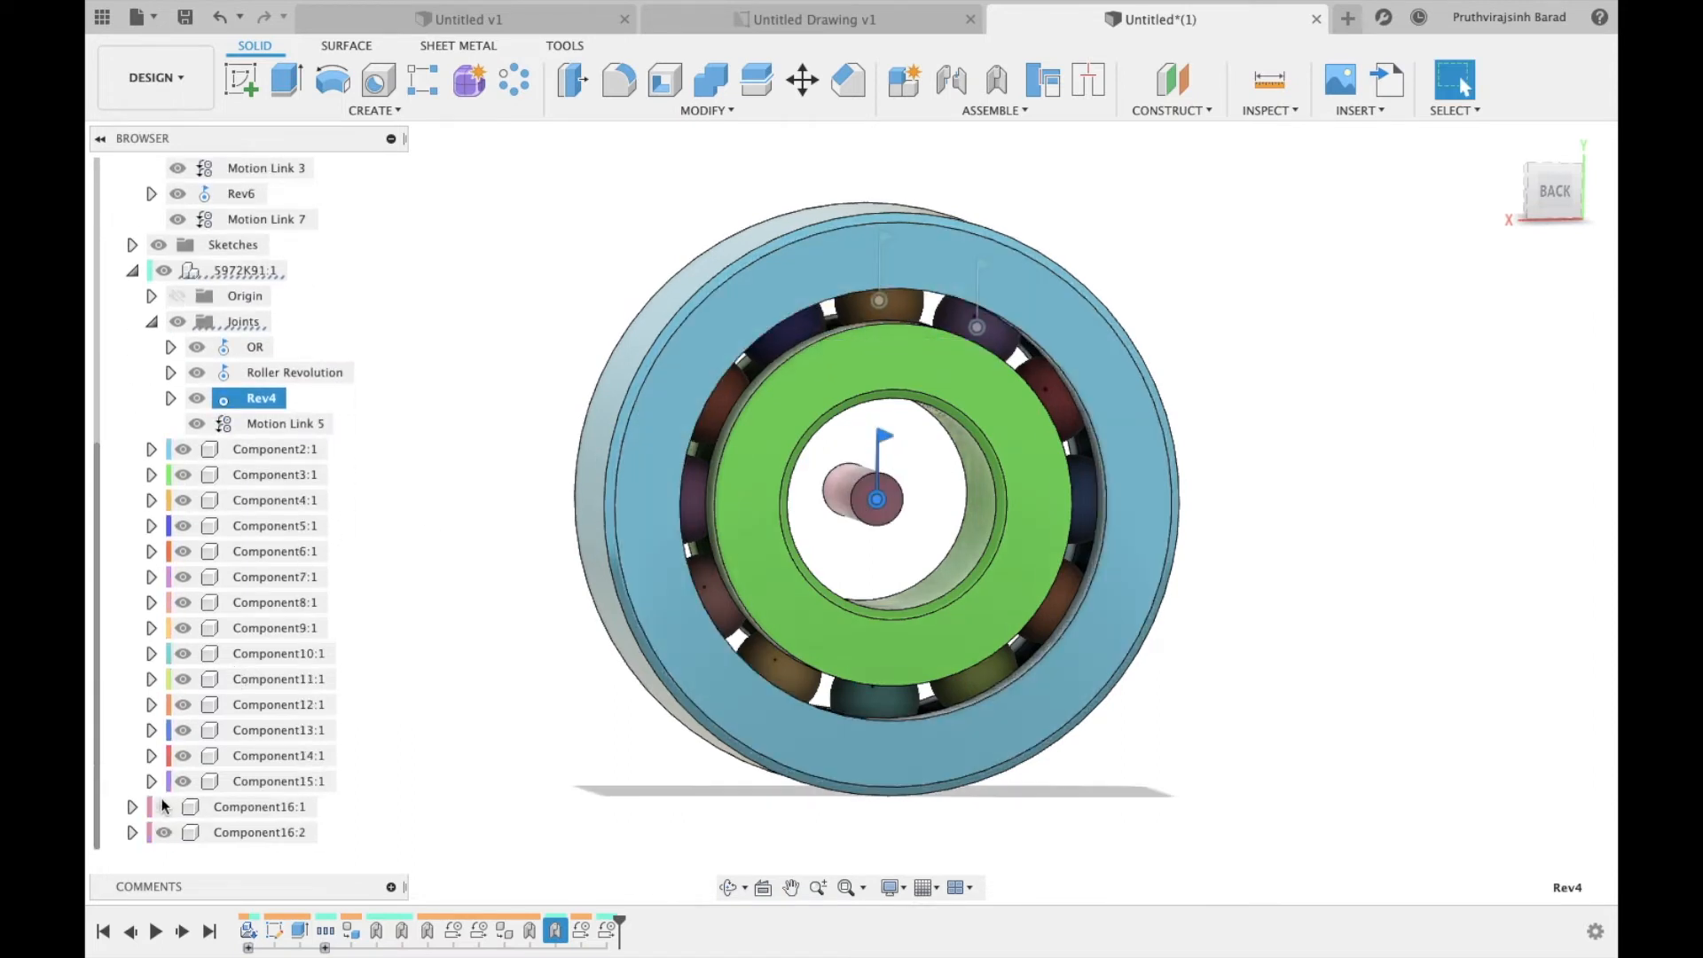
click(259, 832)
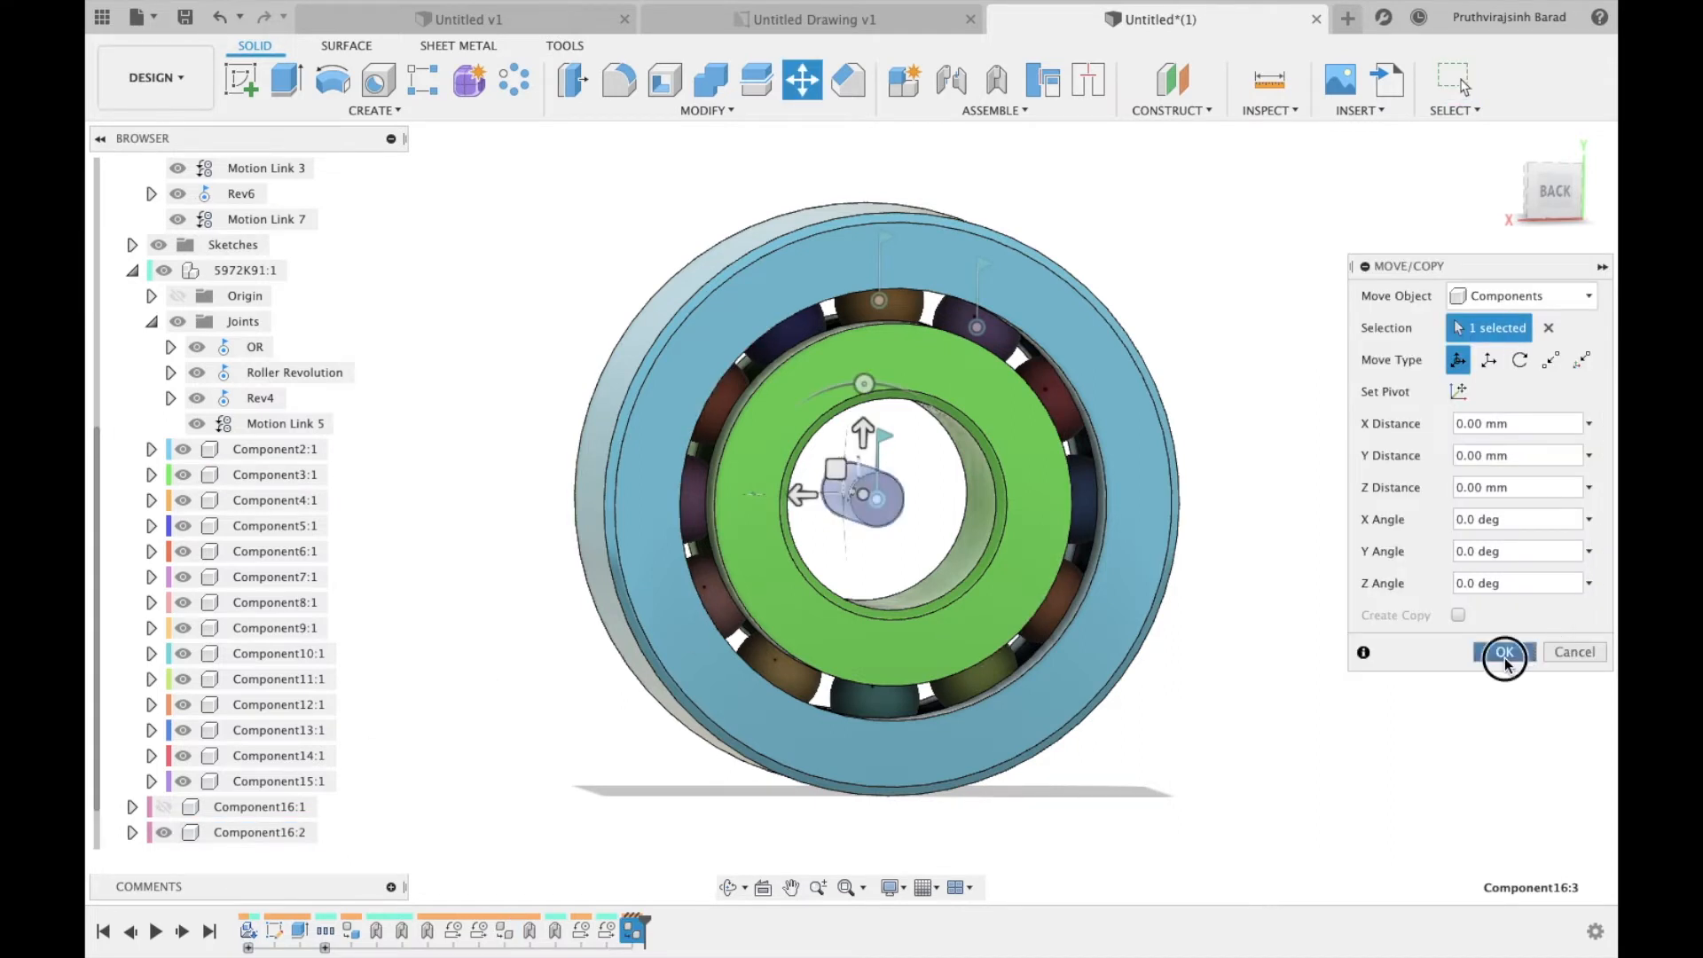
click(1505, 653)
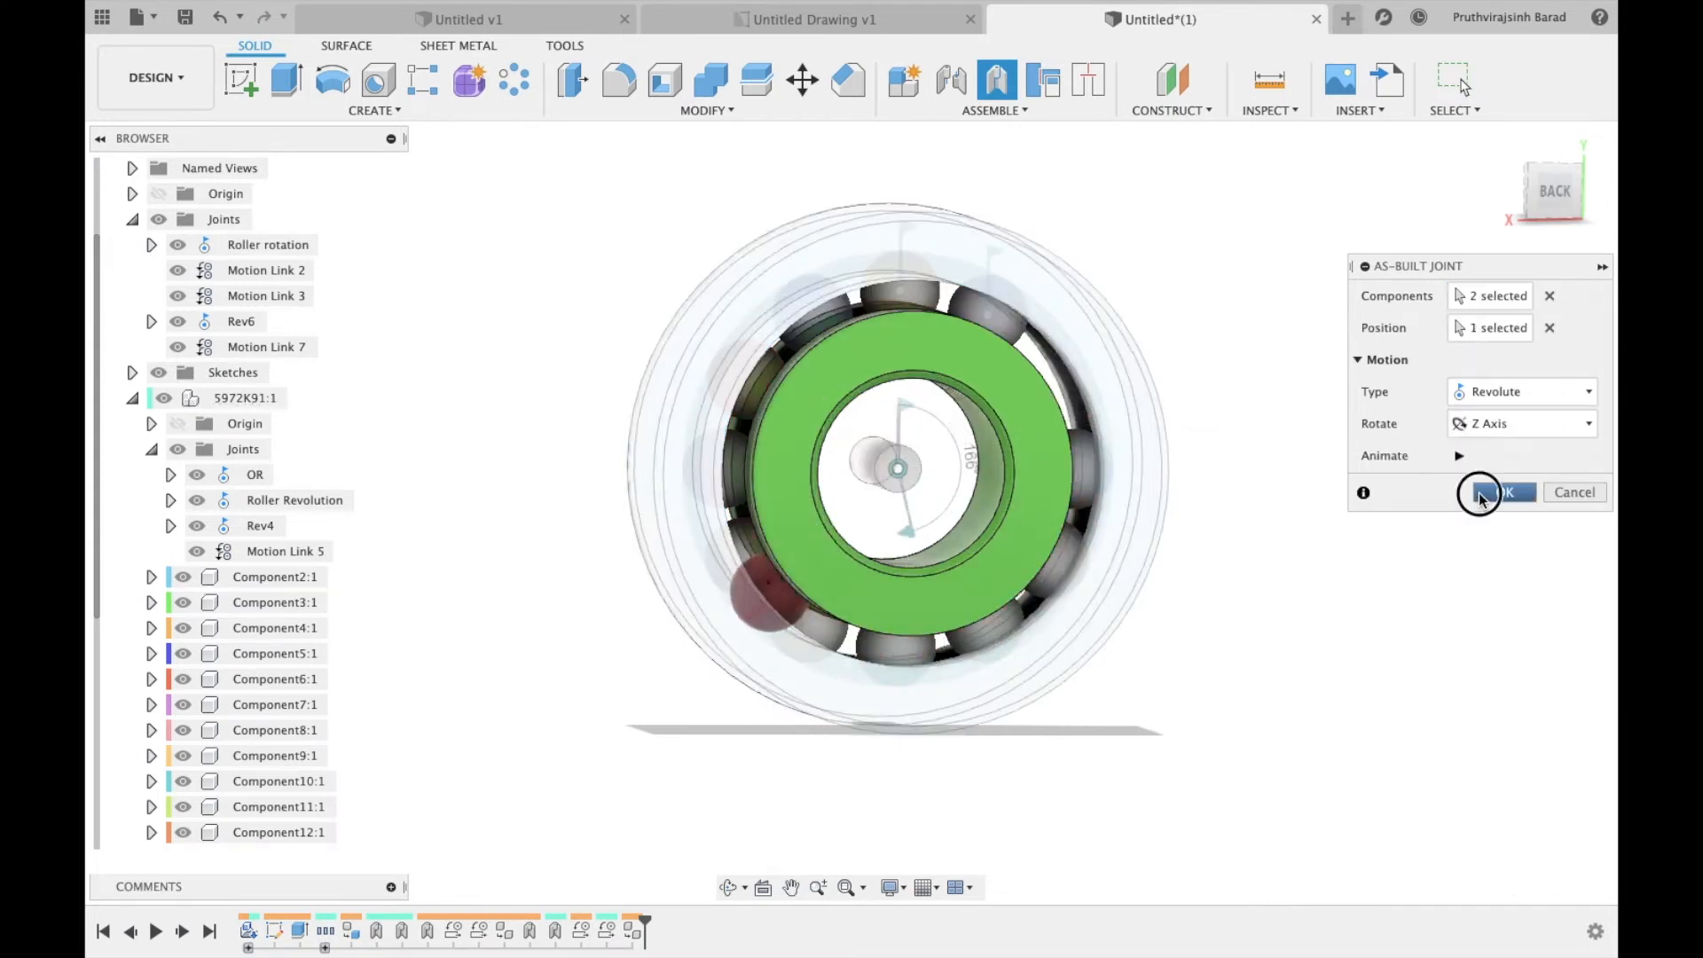
Step: Give the copied roller a revolute joint and pick Roller rotation to drive it
click(1505, 493)
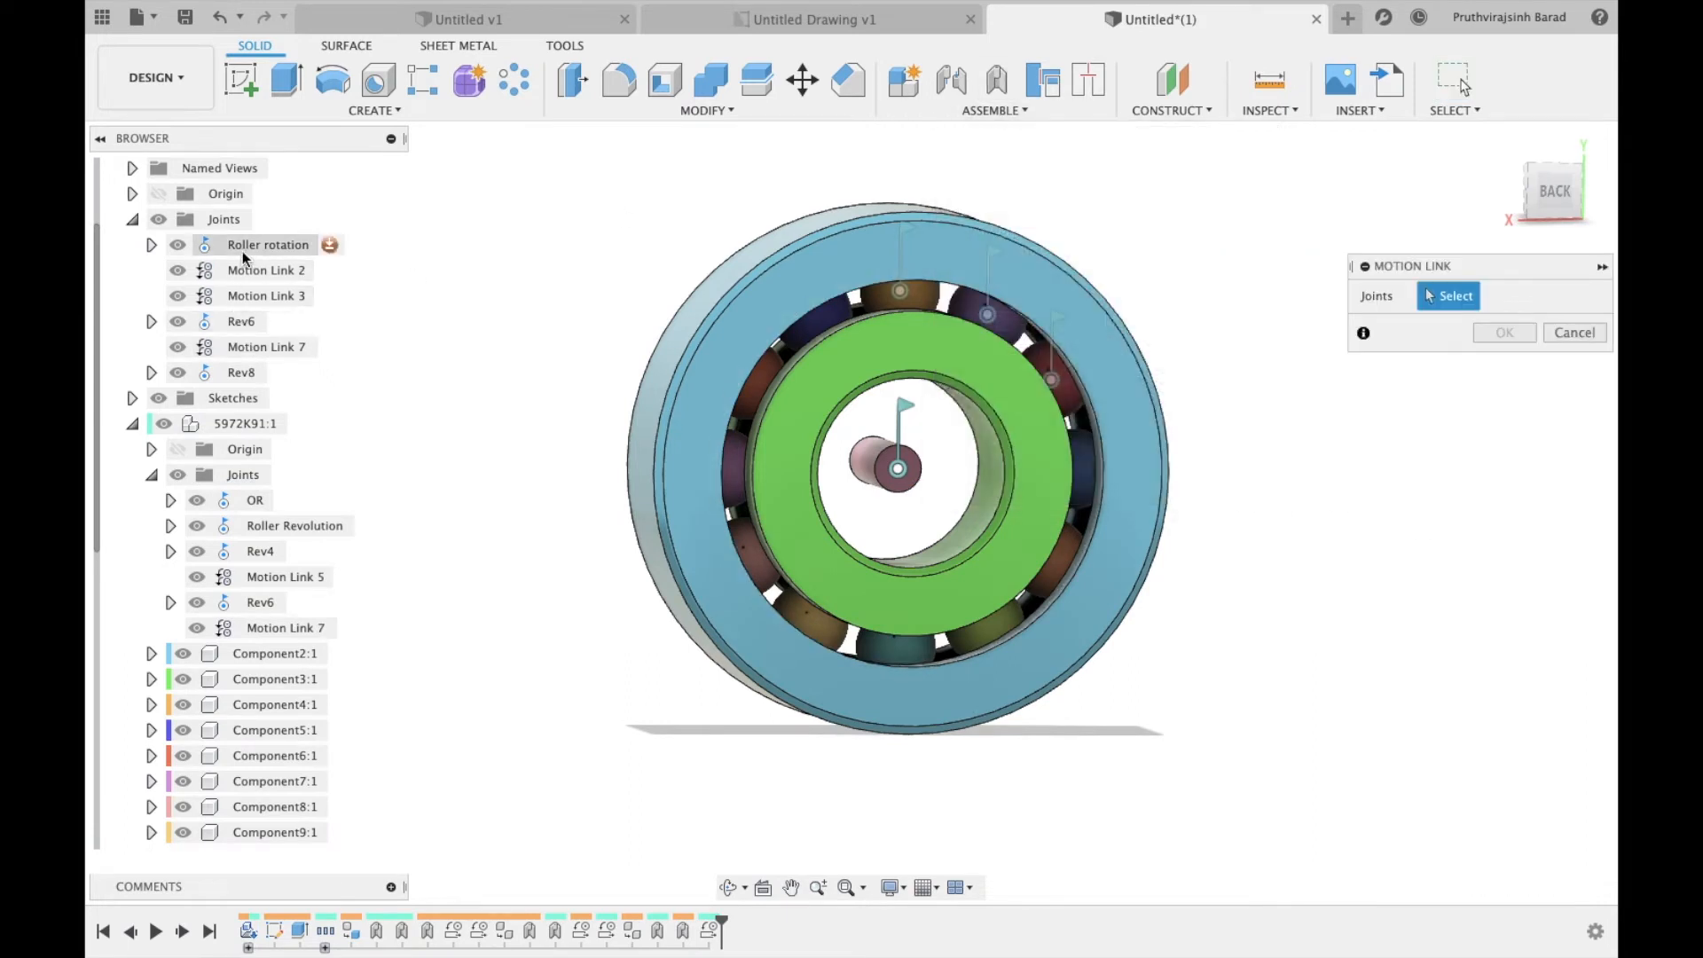
click(241, 373)
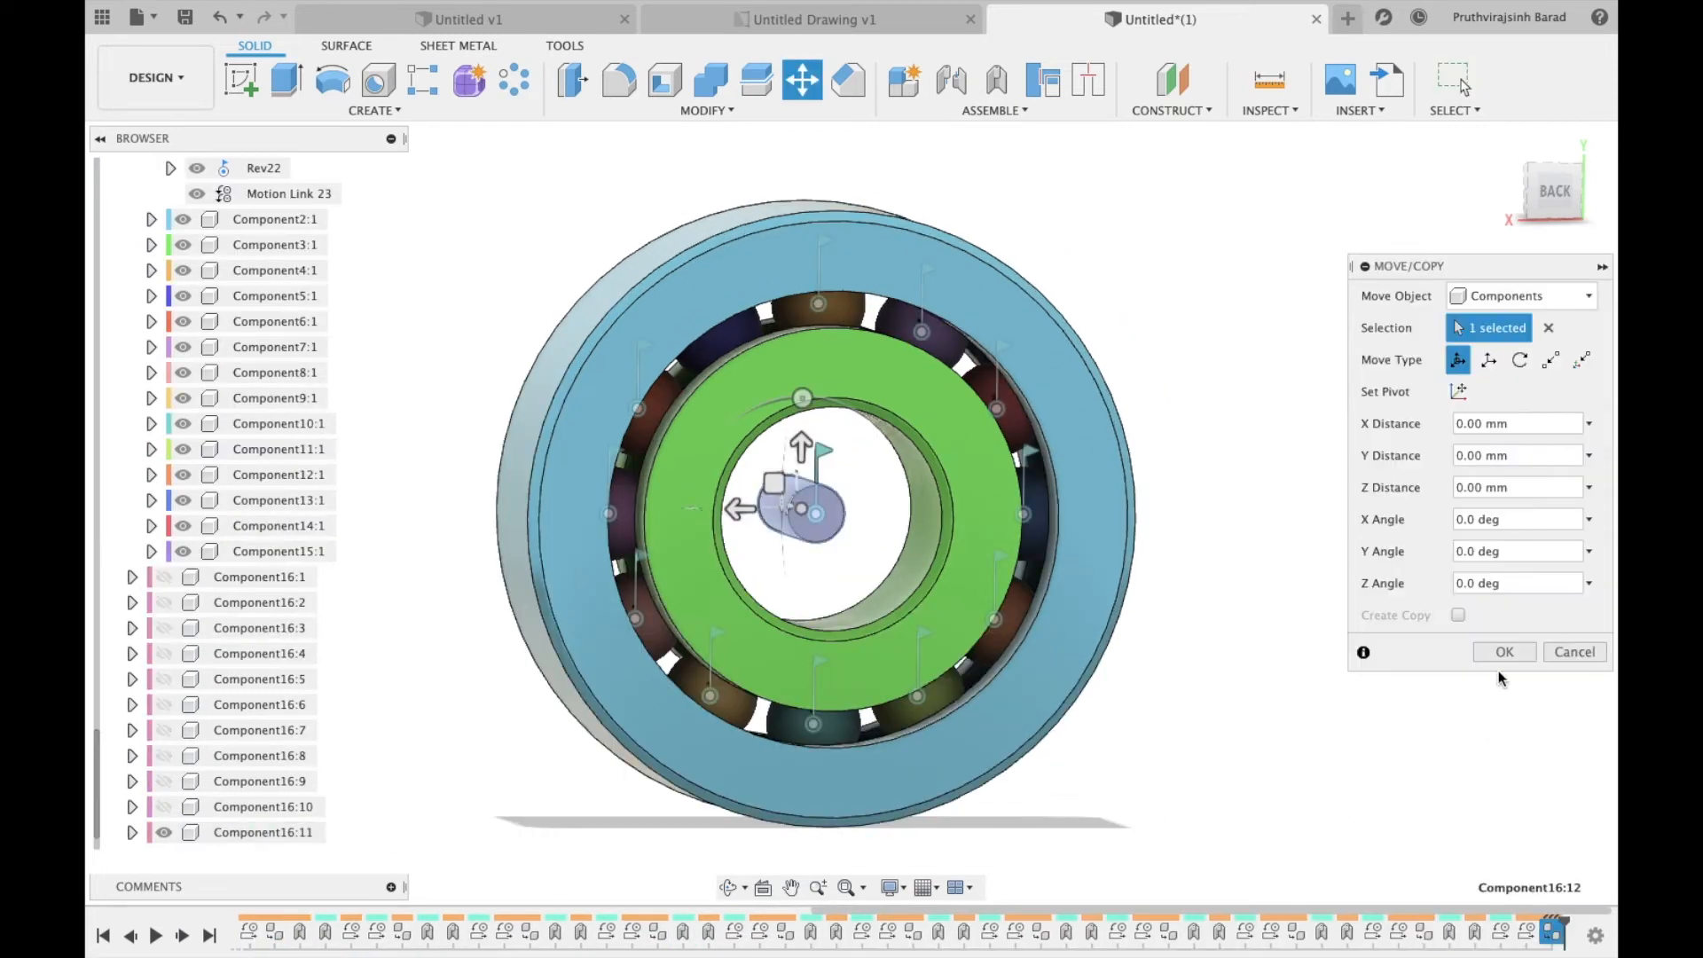
Step: Place the last roller copy and give it a revolute joint about the Z axis
click(1505, 653)
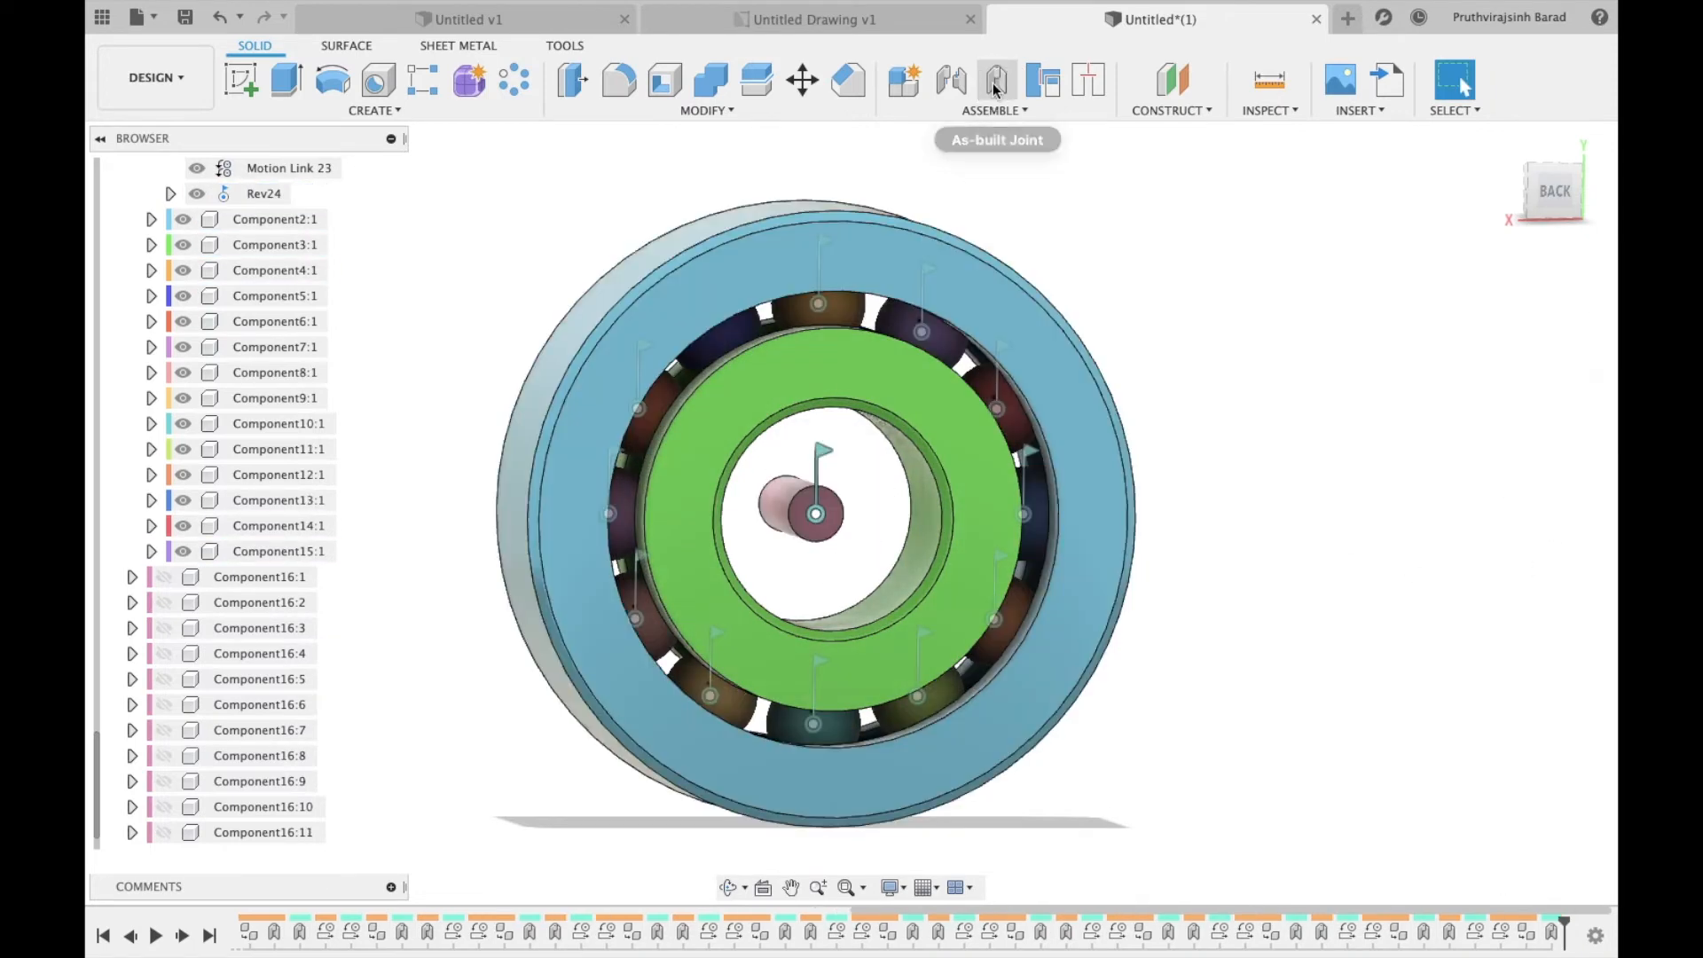
click(998, 80)
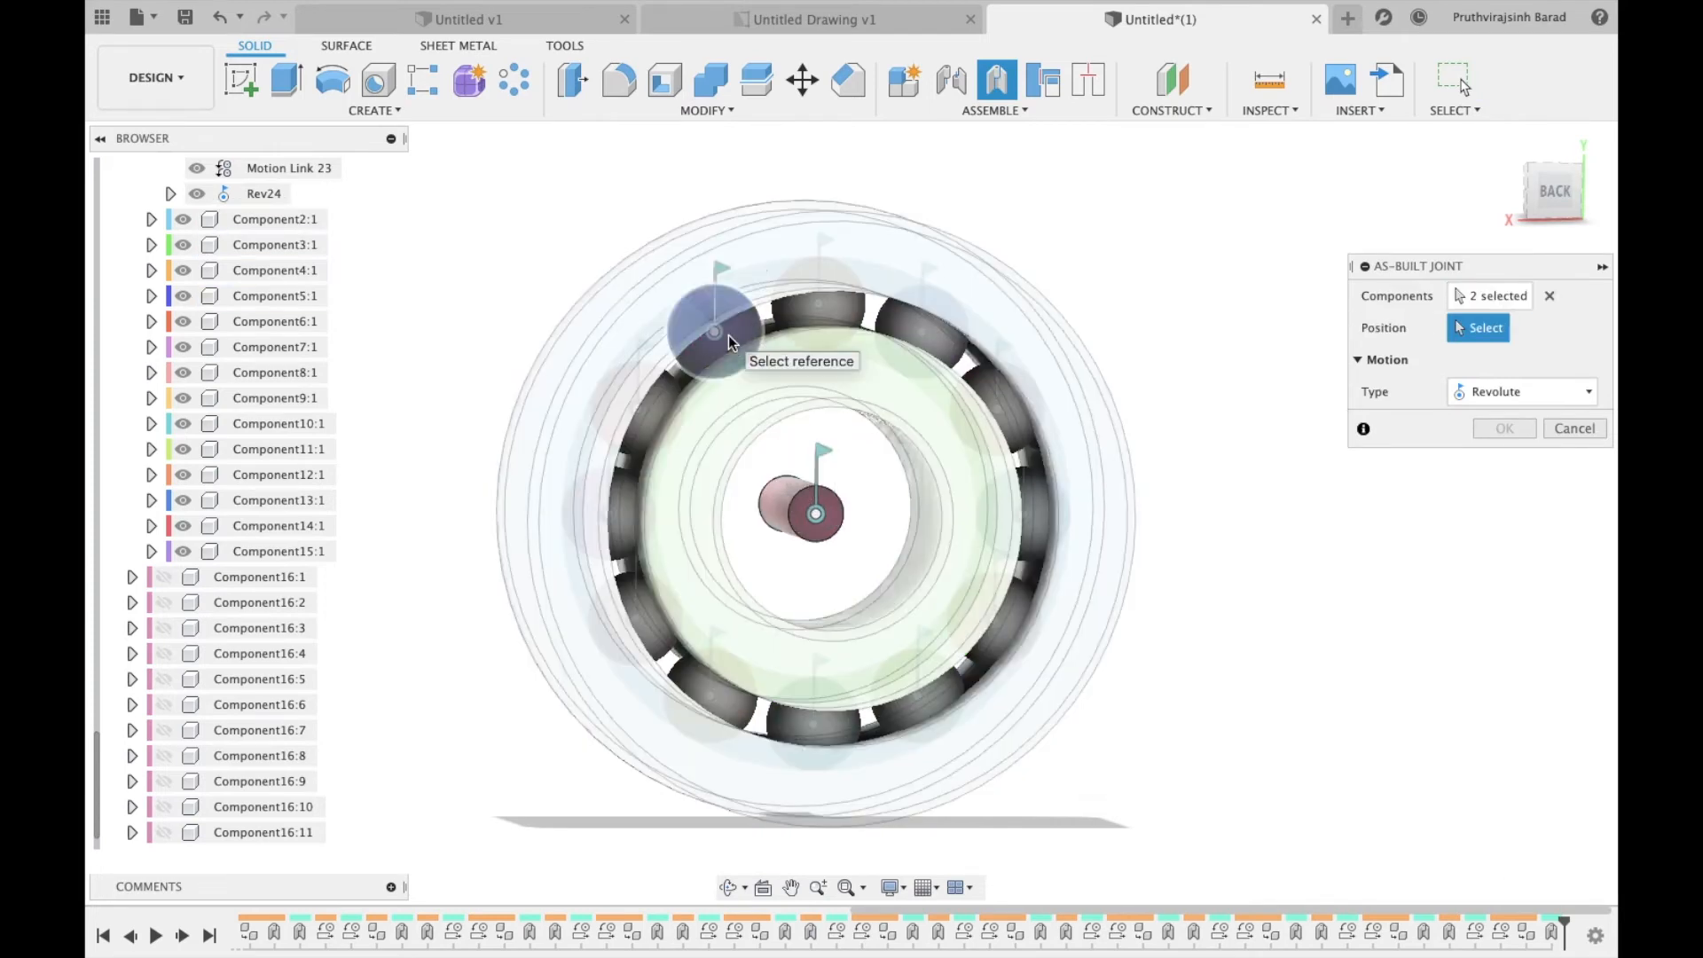
click(712, 338)
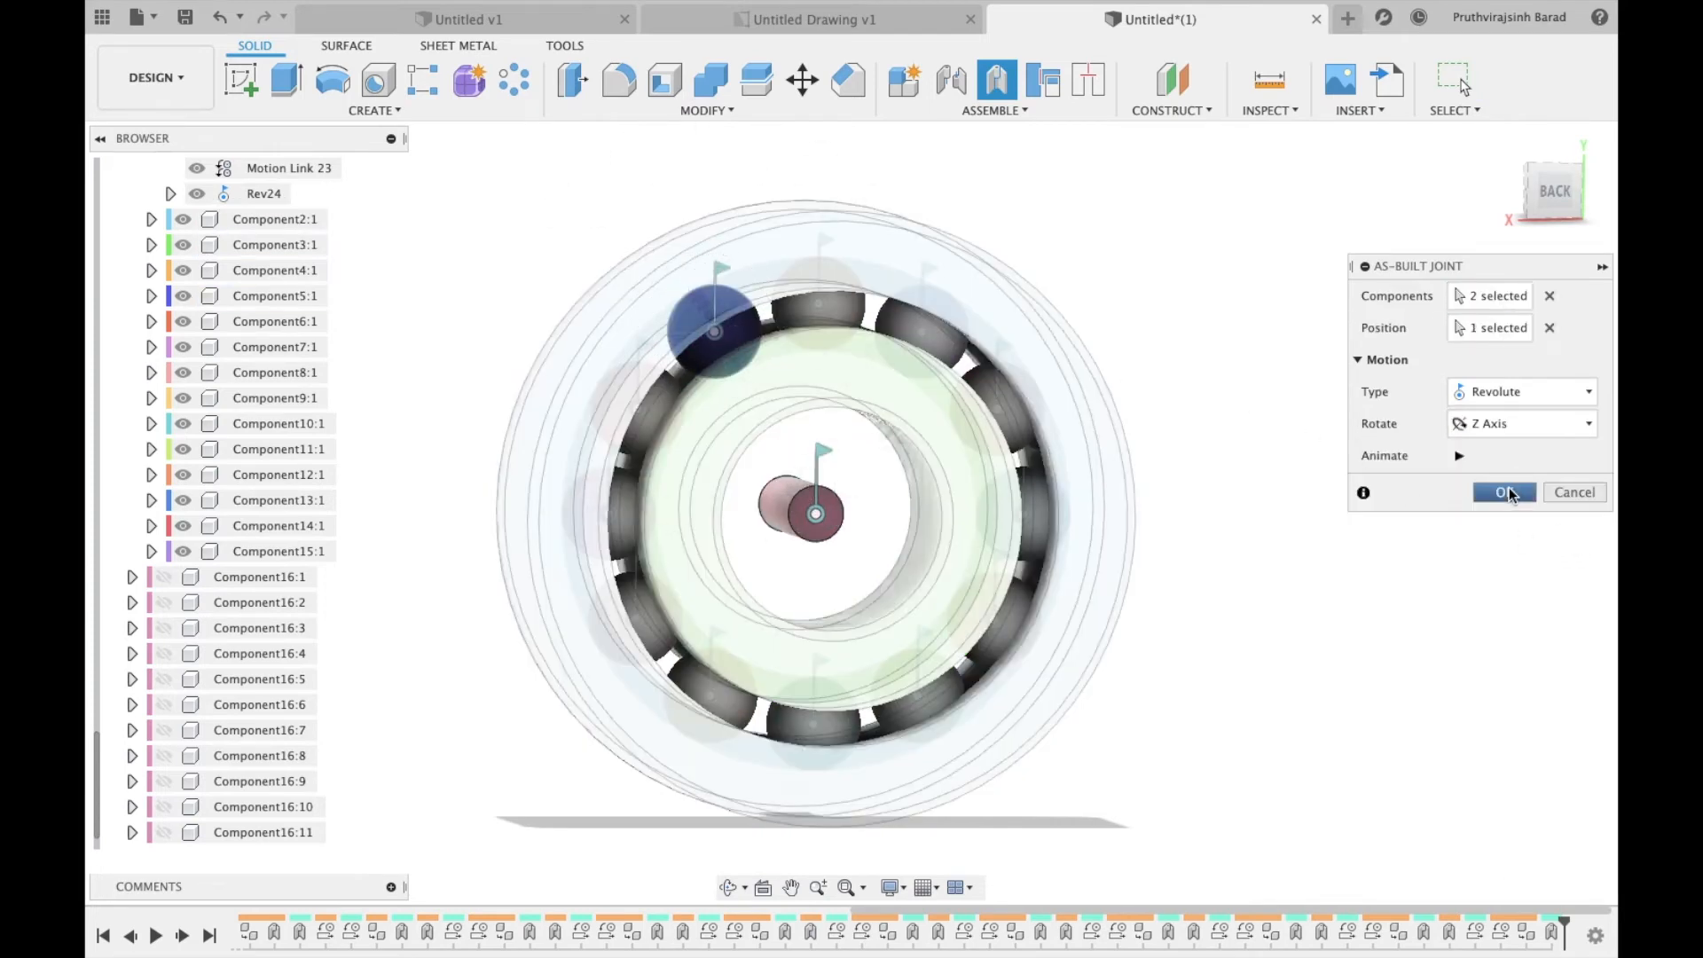
click(1505, 493)
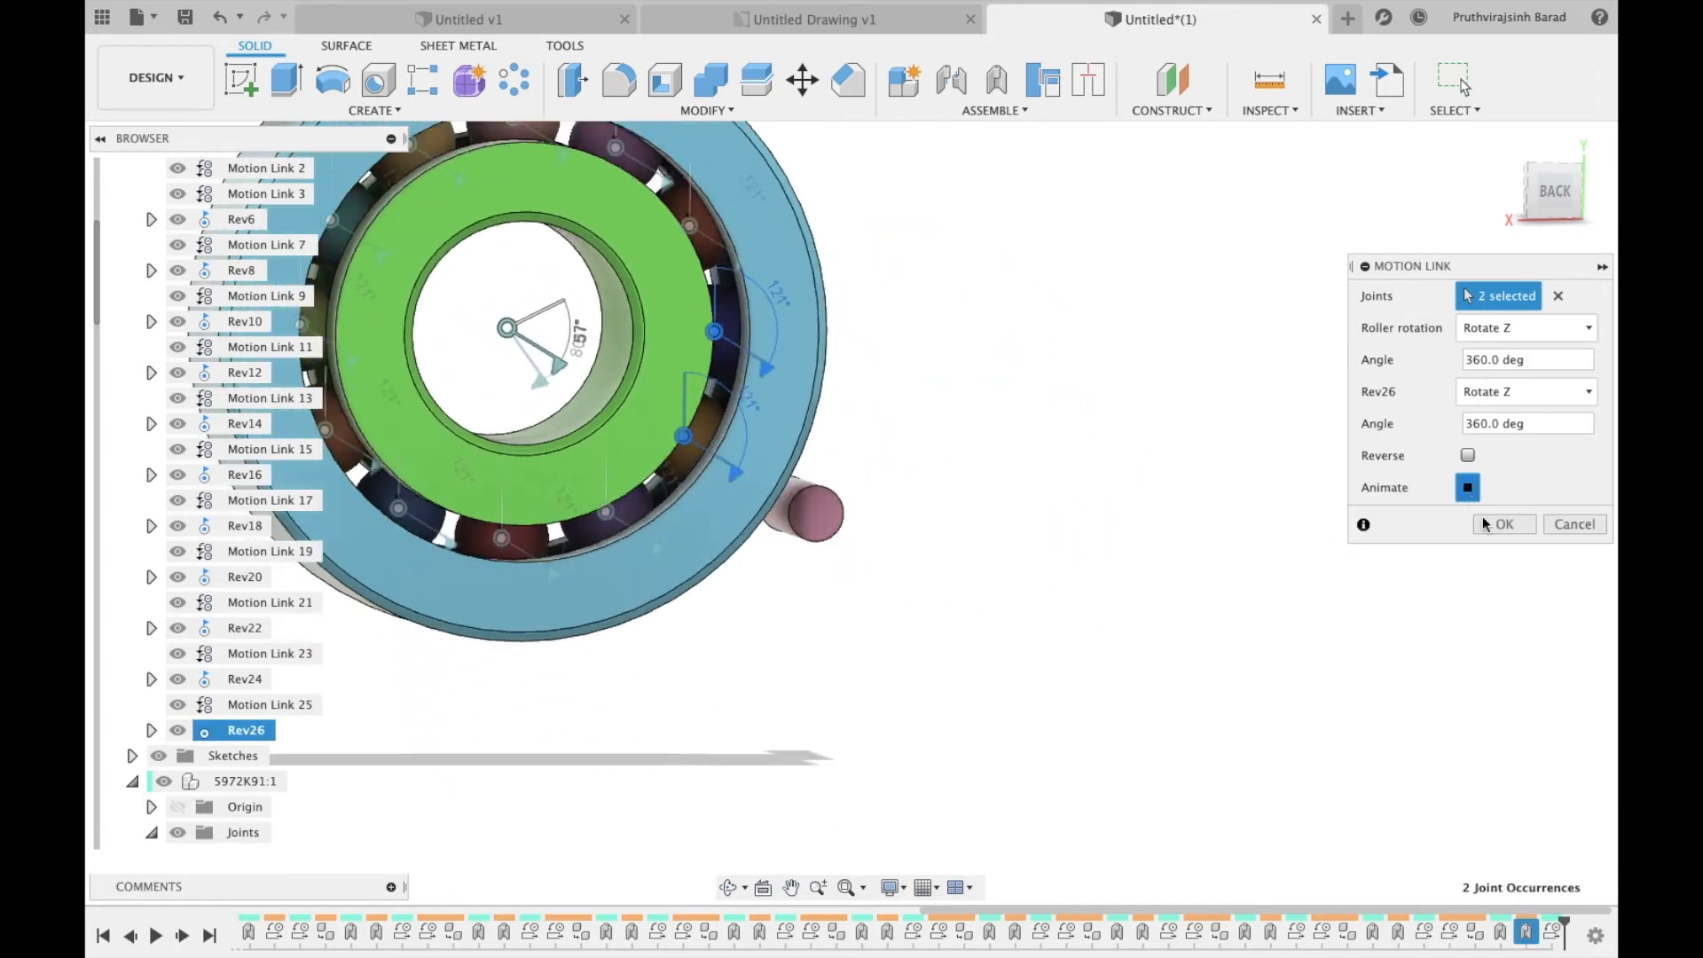
Step: Motion-link Rev26 to the Roller rotation joint
click(1504, 524)
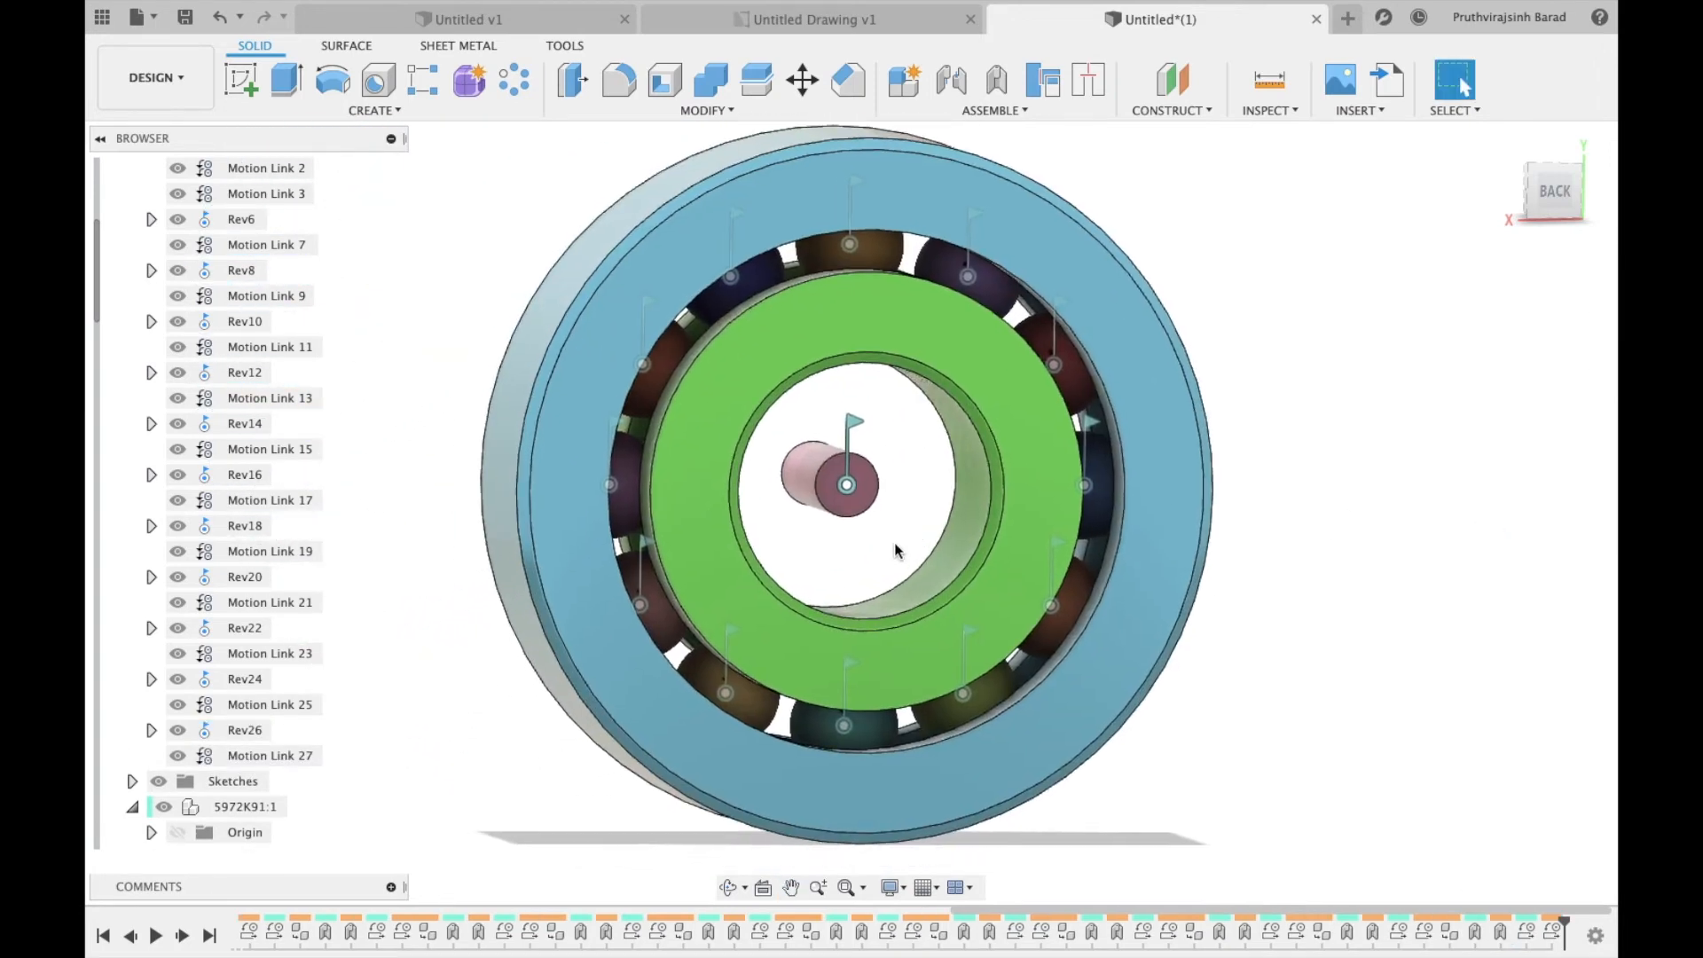